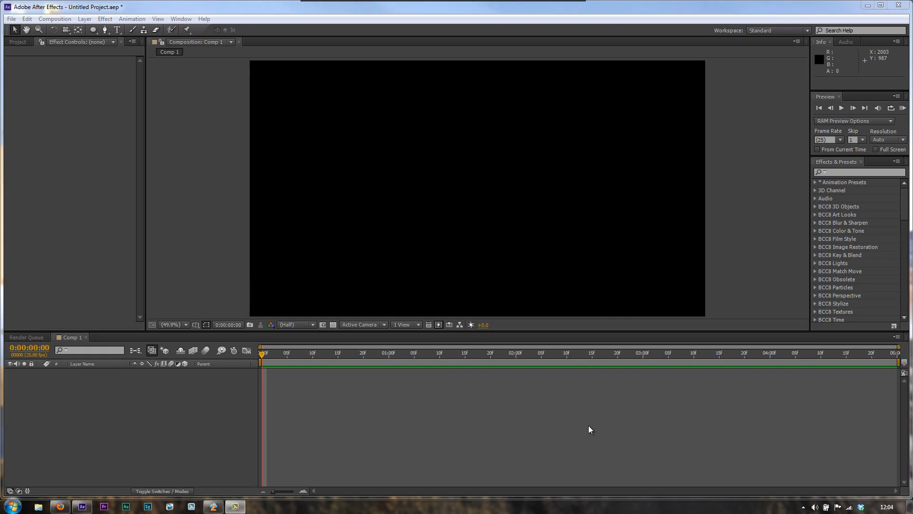
{"action": "mouse_move", "coordinate": [583, 426]}
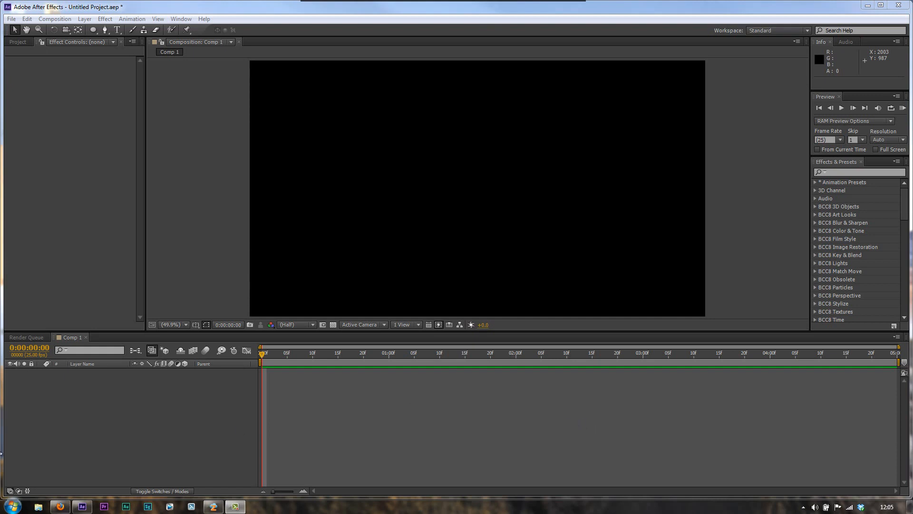
Bring up Firefox and scroll the duduf.net Duik introduction page down to the walk-animation demo.
{"action": "left_click", "coordinate": [59, 505]}
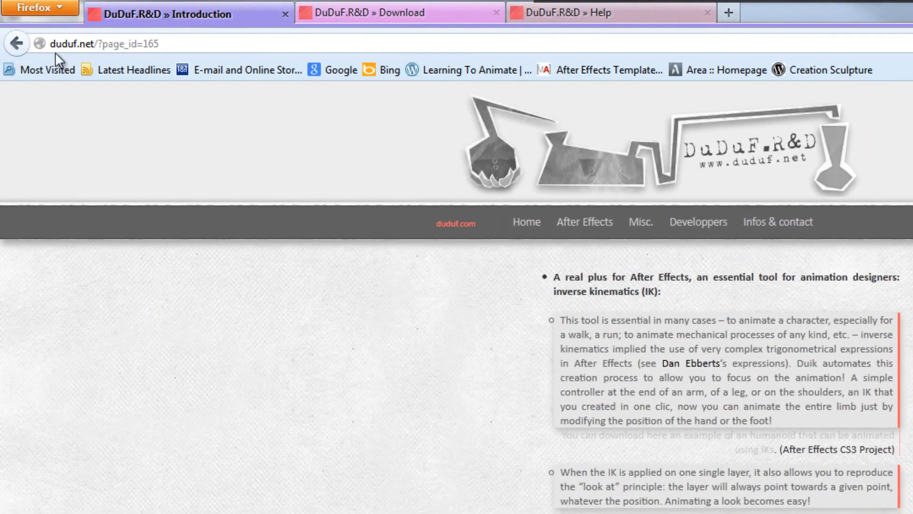
{"action": "scroll", "scroll_direction": "down", "scroll_amount": 3}
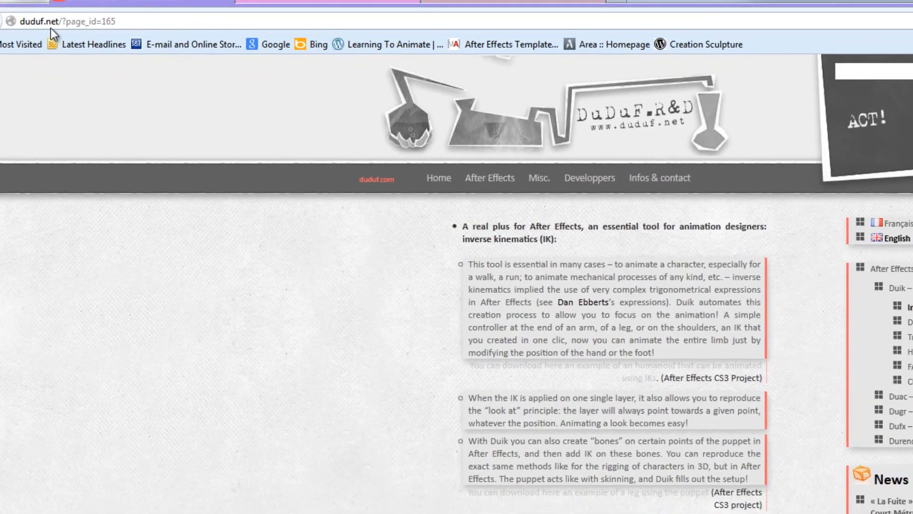
{"action": "scroll", "scroll_direction": "down", "scroll_amount": 3}
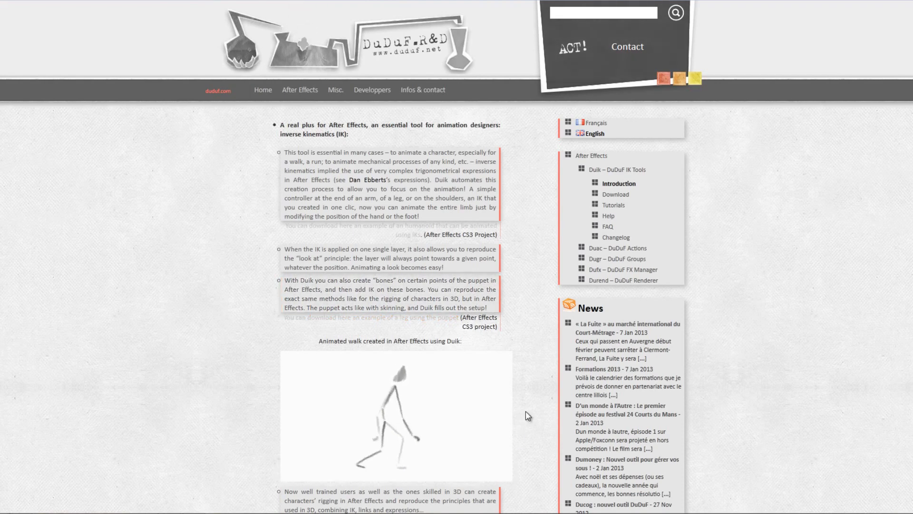
{"action": "left_click", "coordinate": [395, 416]}
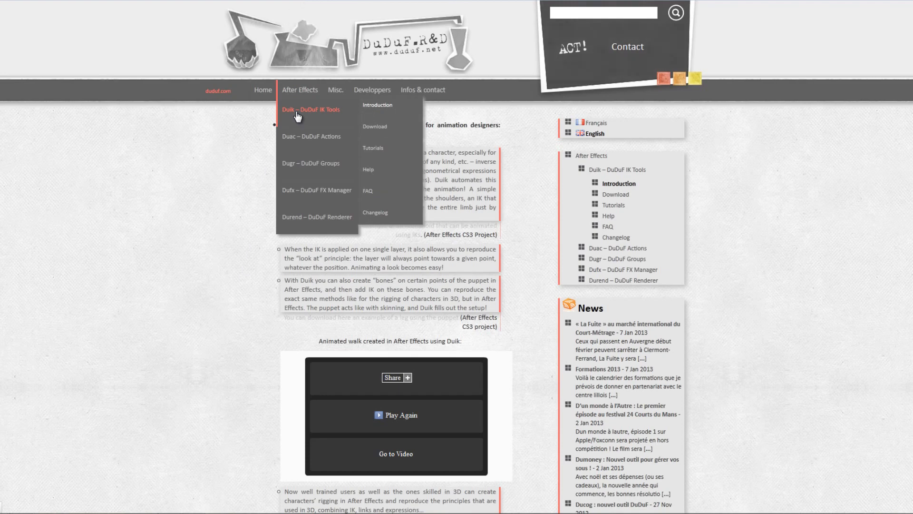
{"action": "mouse_move", "coordinate": [340, 149]}
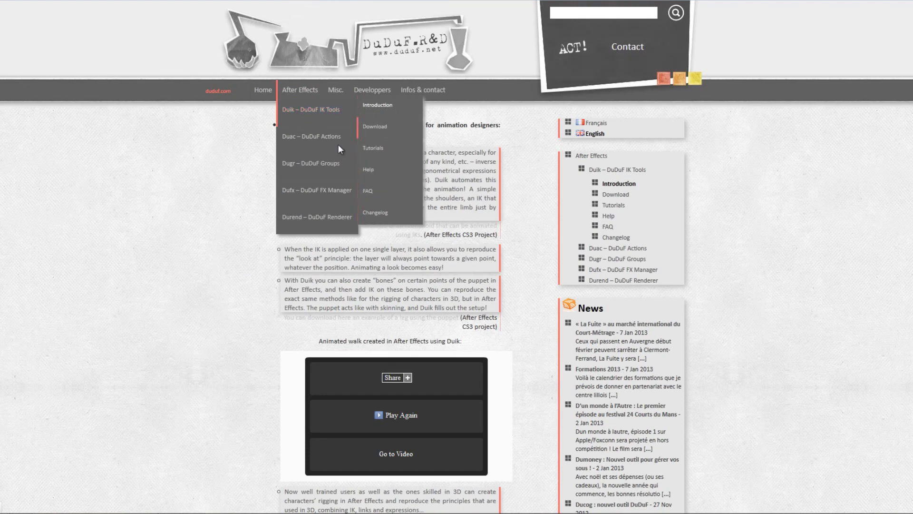
{"action": "mouse_move", "coordinate": [166, 183]}
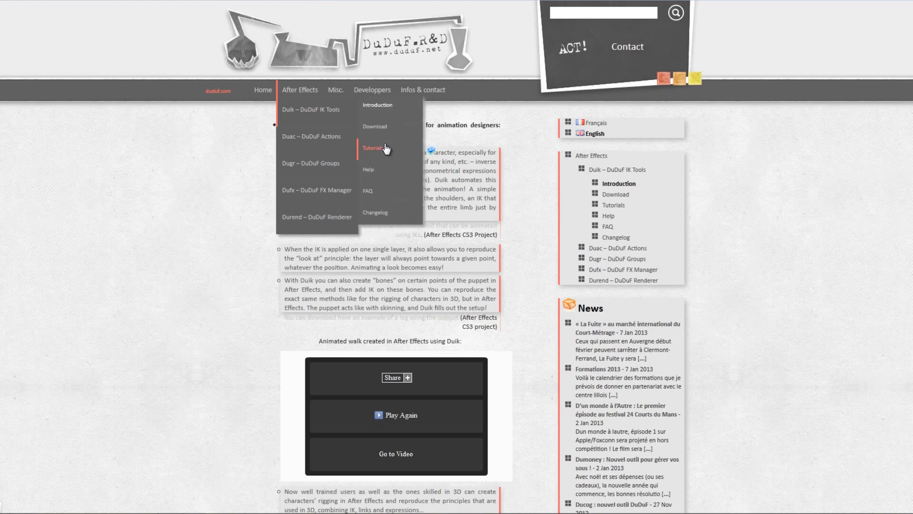
{"action": "mouse_move", "coordinate": [123, 189]}
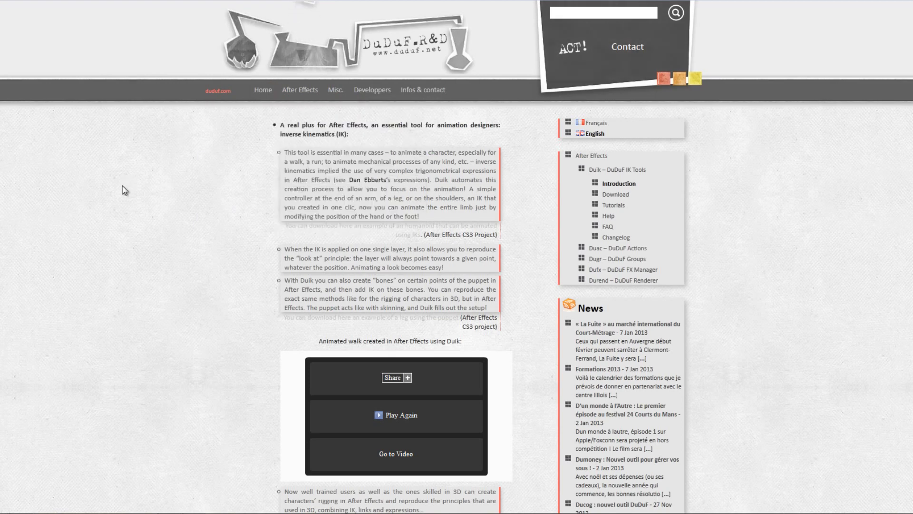
Download the latest Duik (duik_13.0.2.zip) from the Download page and extract it in WinZip.
{"action": "left_click", "coordinate": [615, 194]}
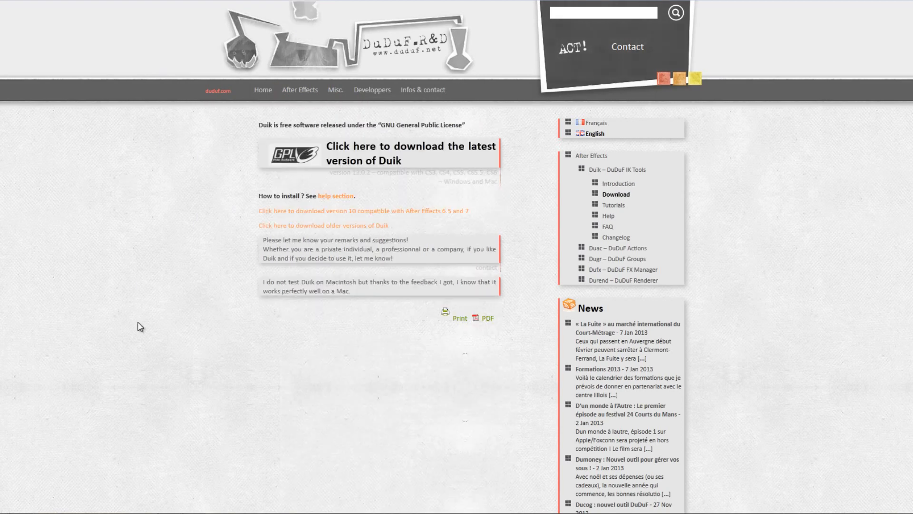
{"action": "left_click", "coordinate": [411, 153]}
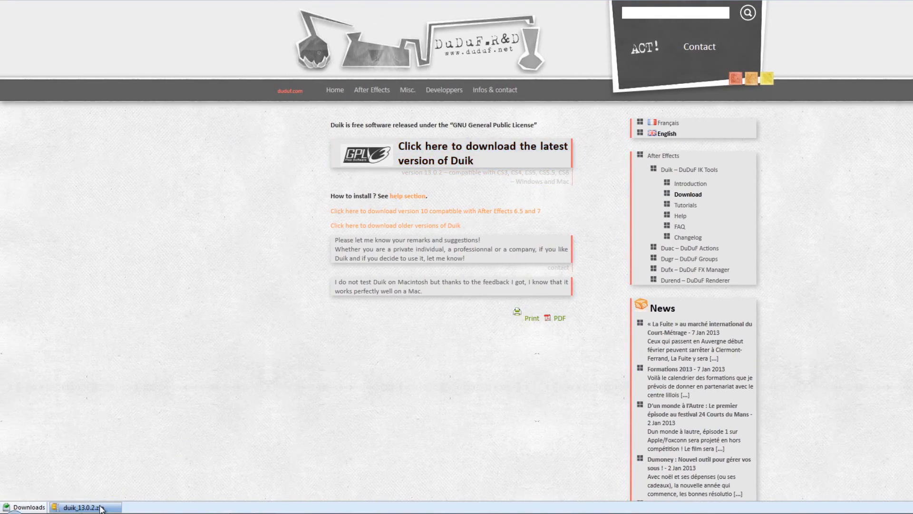
{"action": "left_click", "coordinate": [88, 507]}
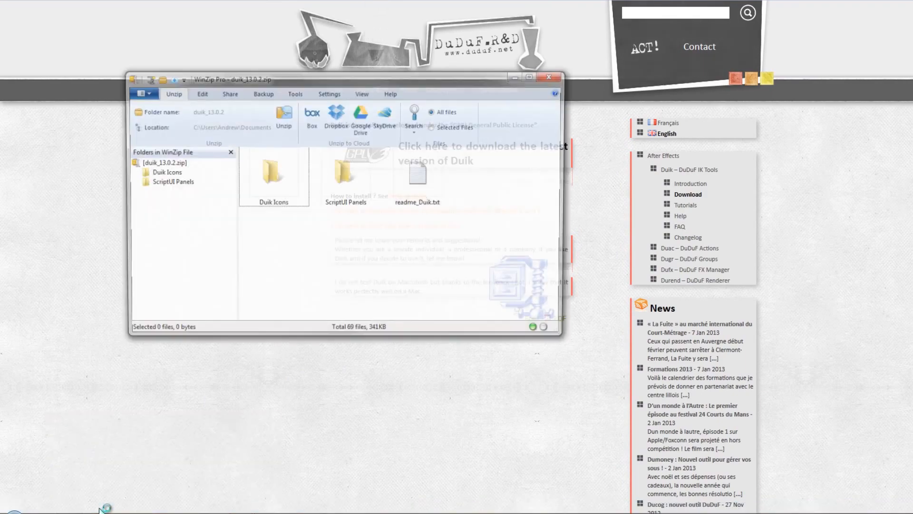
{"action": "left_click_drag", "start_coordinate": [349, 79], "coordinate": [349, 94]}
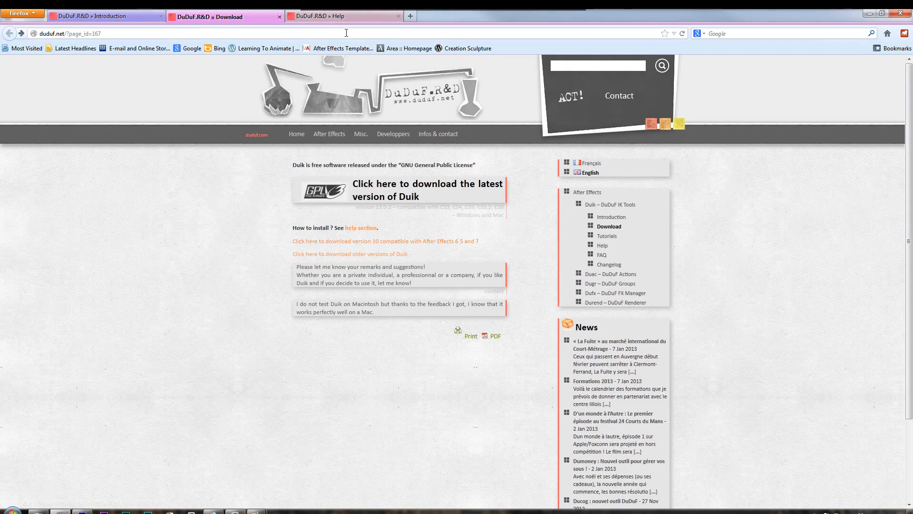
Bring up the Duik help page, then browse from Computer into C:\Program Files.
{"action": "left_click", "coordinate": [602, 245]}
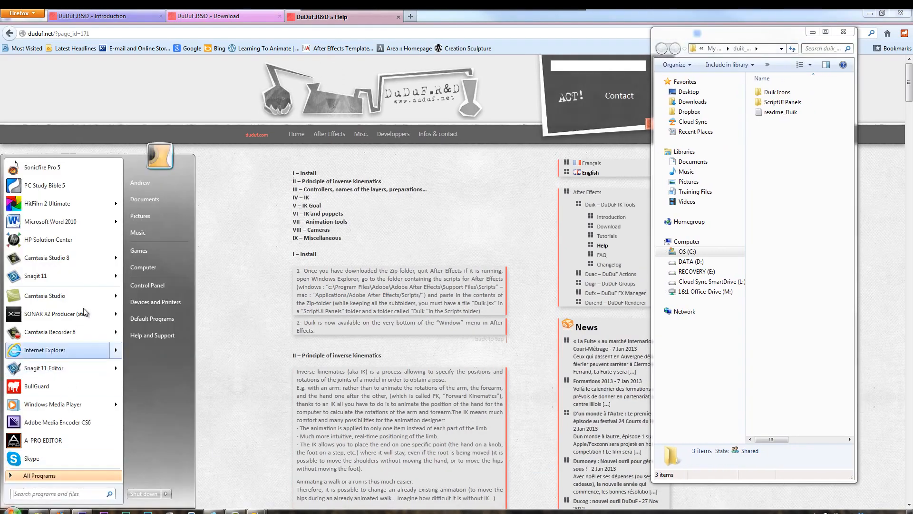
{"action": "left_click", "coordinate": [399, 273]}
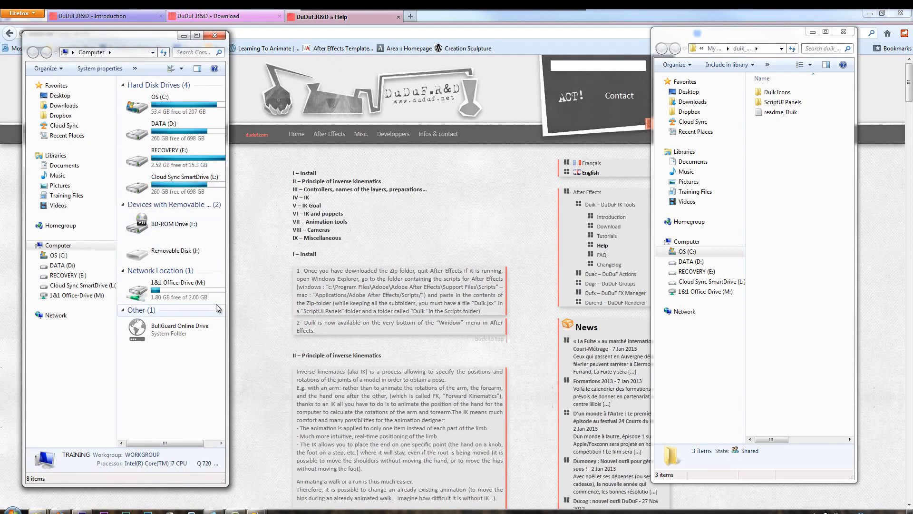
{"action": "mouse_move", "coordinate": [183, 102]}
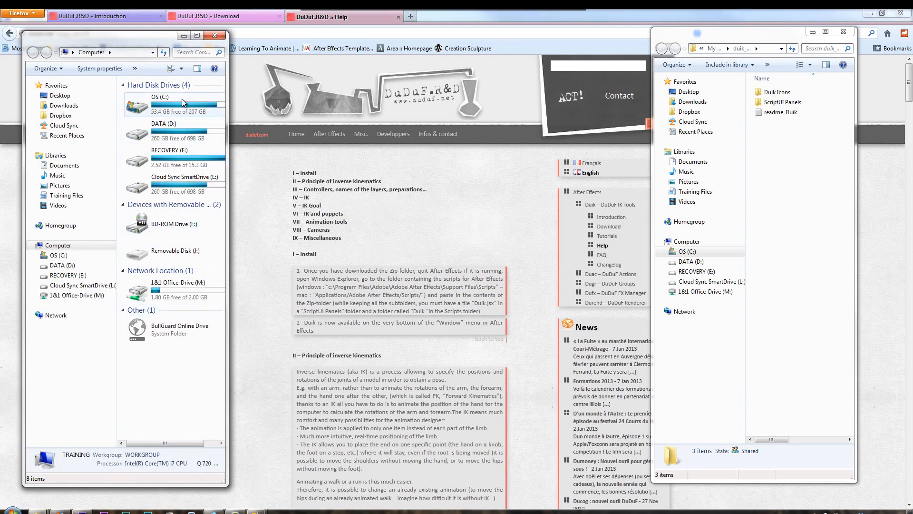
{"action": "double_click", "coordinate": [163, 105]}
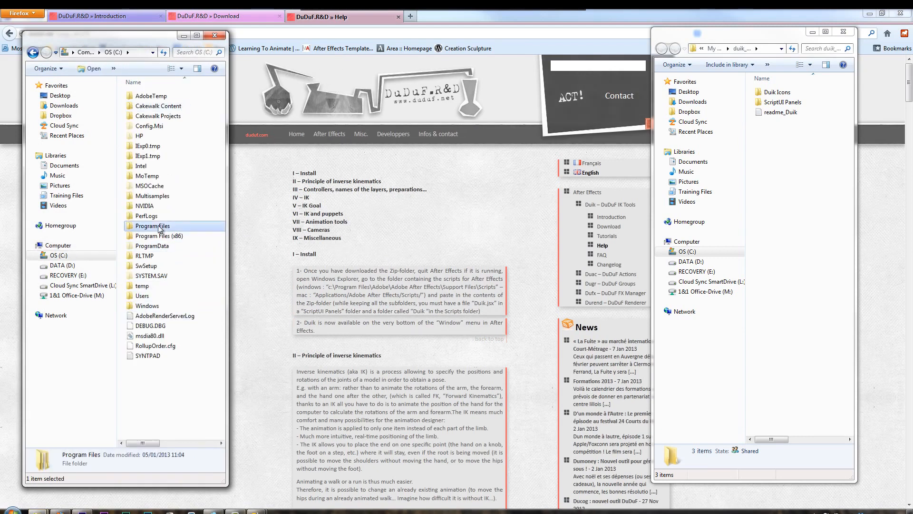
{"action": "double_click", "coordinate": [151, 226]}
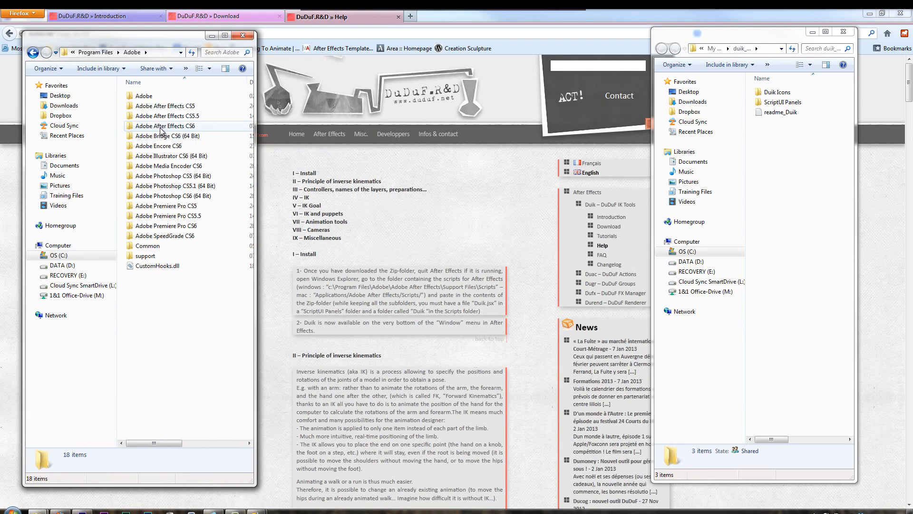
Continue into Adobe After Effects CS6 > Support Files > Scripts.
{"action": "double_click", "coordinate": [167, 126]}
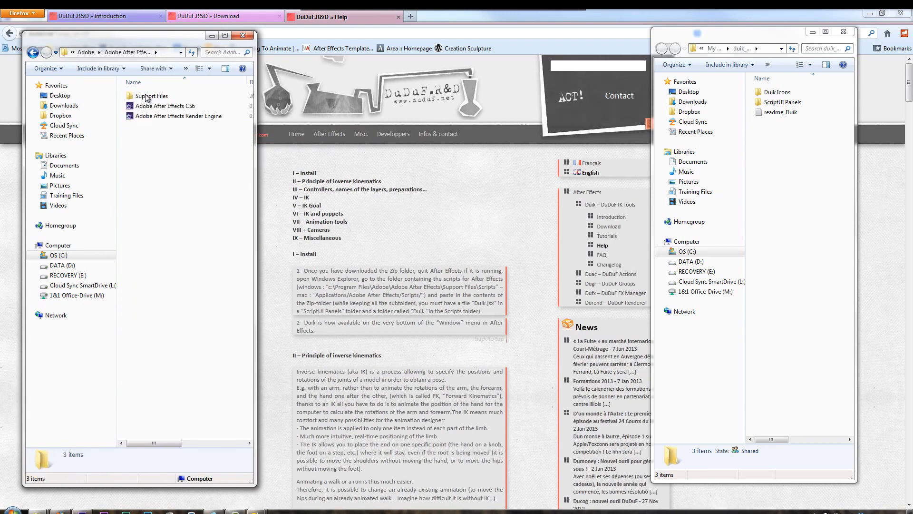
{"action": "double_click", "coordinate": [150, 95]}
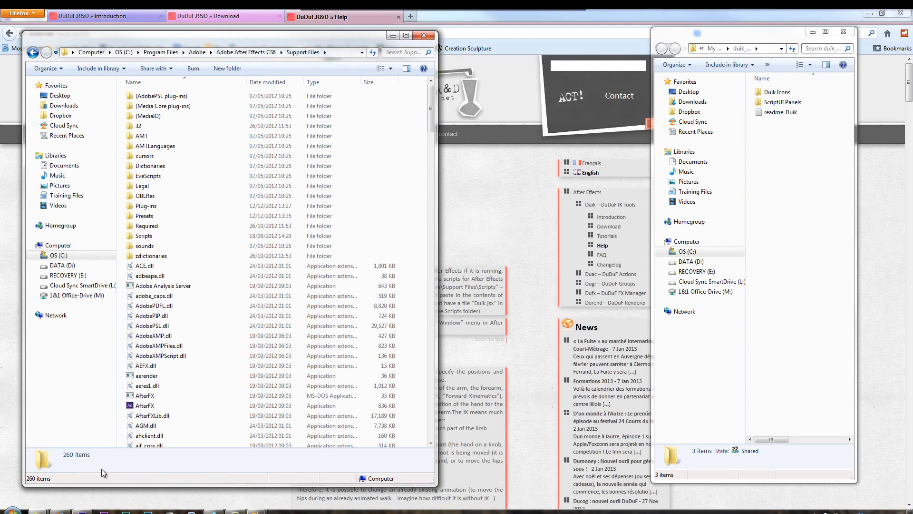
{"action": "left_click", "coordinate": [144, 235]}
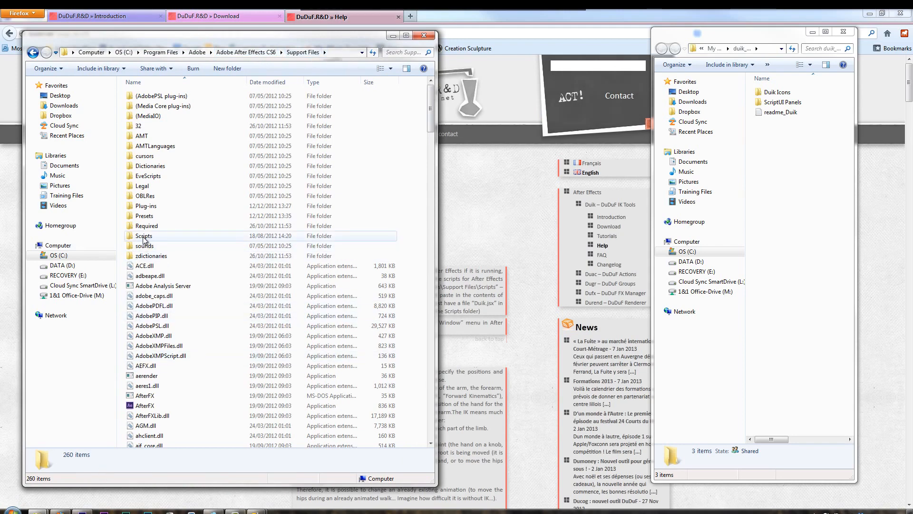
{"action": "double_click", "coordinate": [144, 236]}
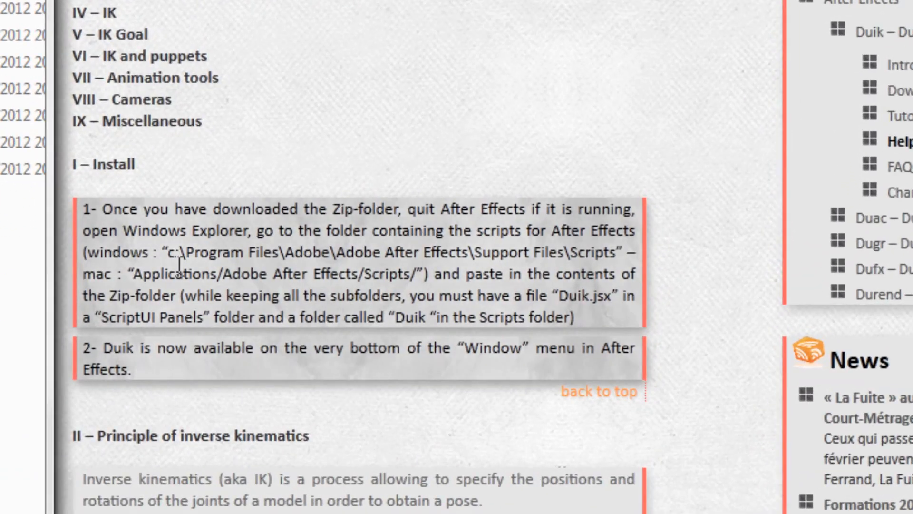
{"action": "mouse_move", "coordinate": [411, 283]}
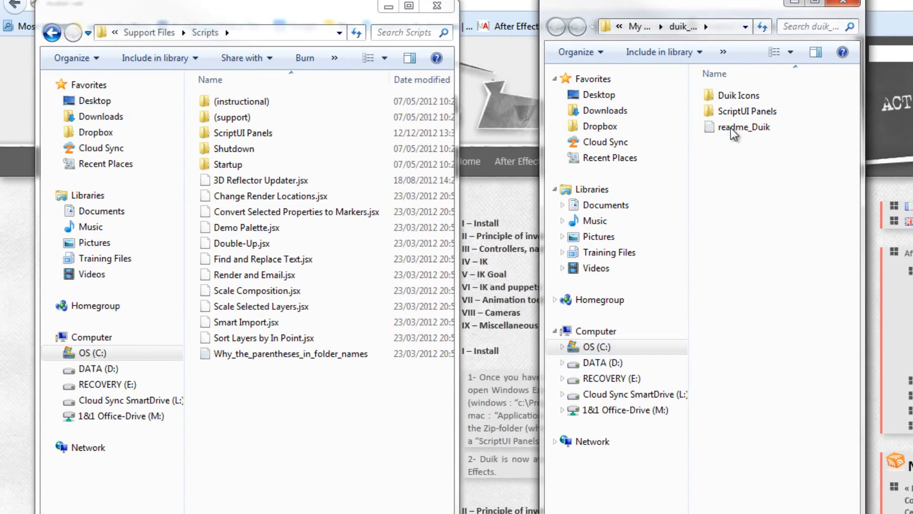
Move Duik Icons into Scripts and Duik.jsx into ScriptUI Panels, granting administrator permission each time.
{"action": "left_click", "coordinate": [743, 95]}
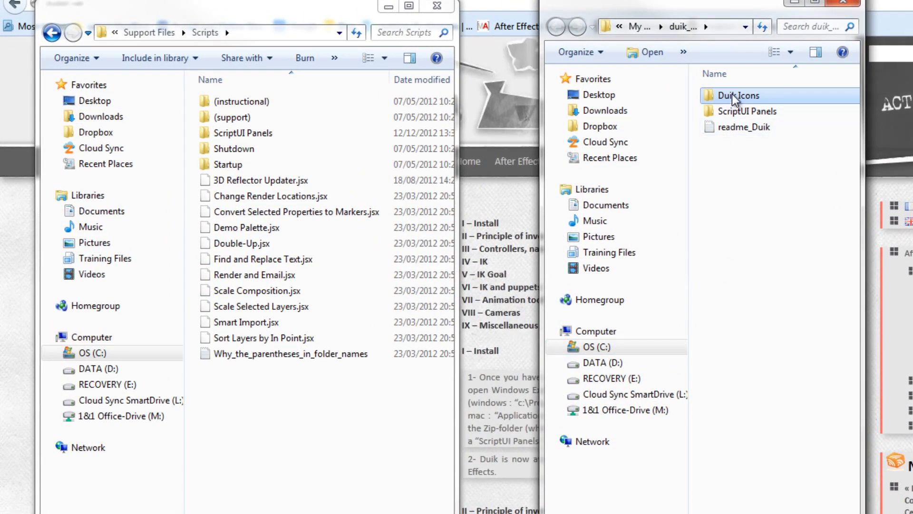
{"action": "left_click_drag", "start_coordinate": [736, 95], "coordinate": [279, 420]}
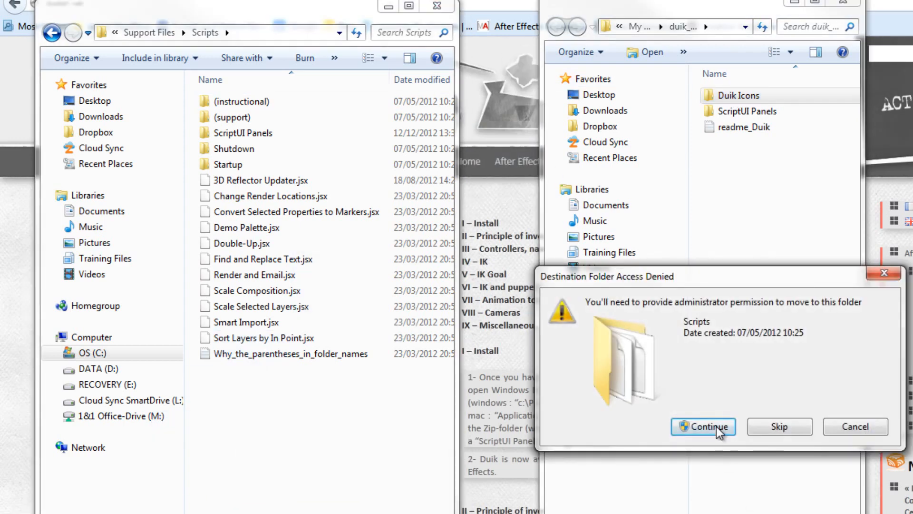
{"action": "left_click", "coordinate": [702, 426]}
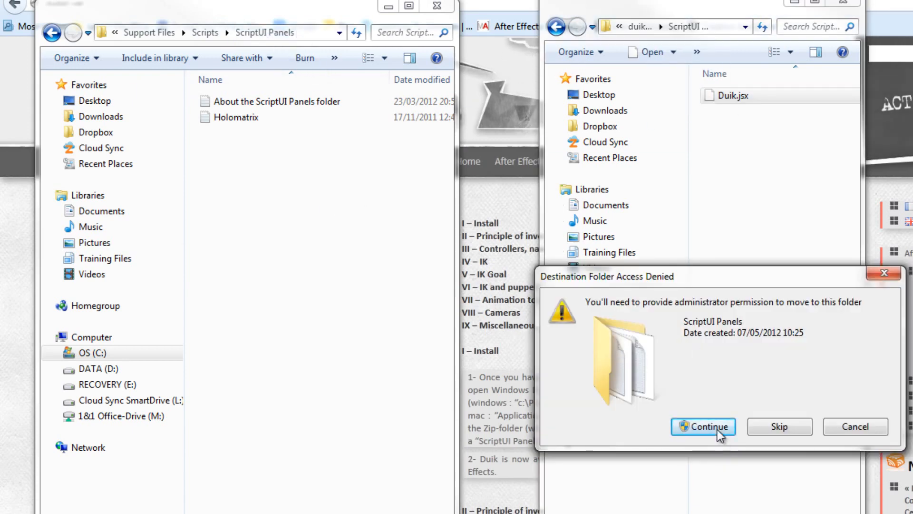
{"action": "left_click", "coordinate": [703, 426]}
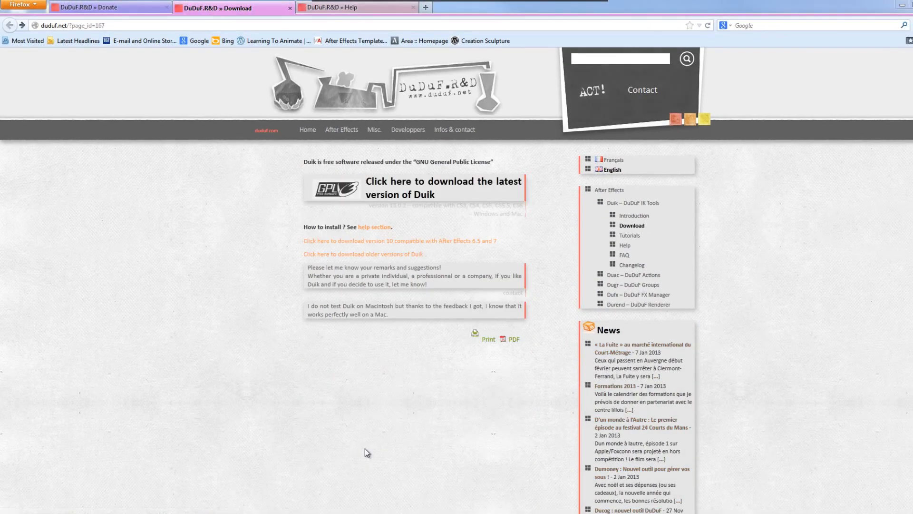
Scroll down the DuDuF Donate page describing pay-what-you-want pricing.
{"action": "scroll", "scroll_direction": "down", "scroll_amount": 3}
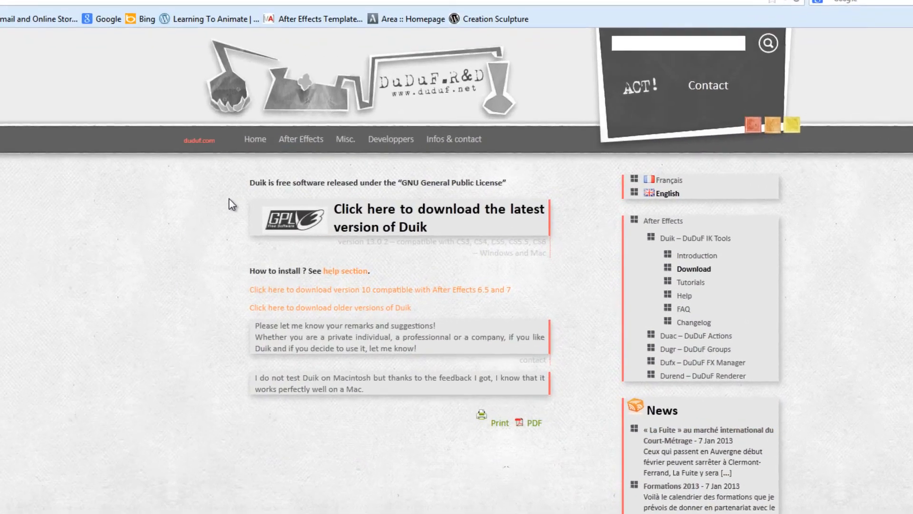
{"action": "scroll", "scroll_direction": "down", "scroll_amount": 3}
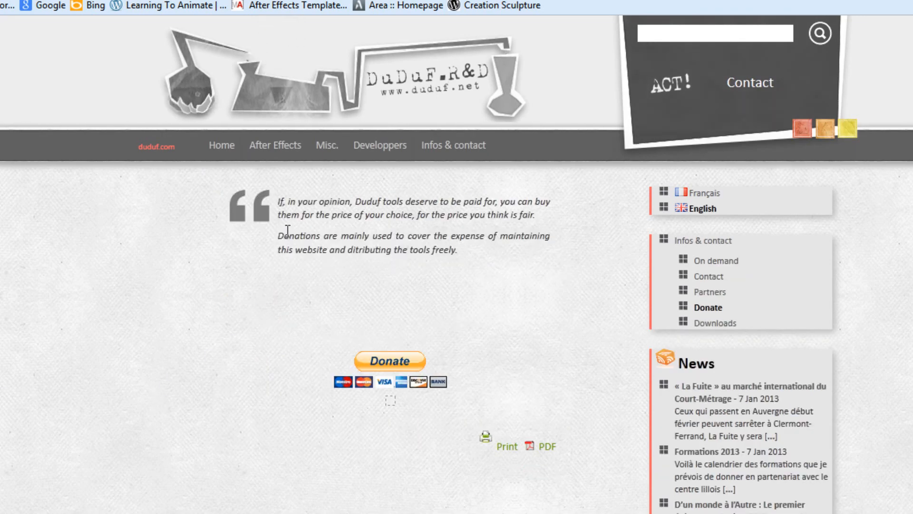
{"action": "mouse_move", "coordinate": [370, 219]}
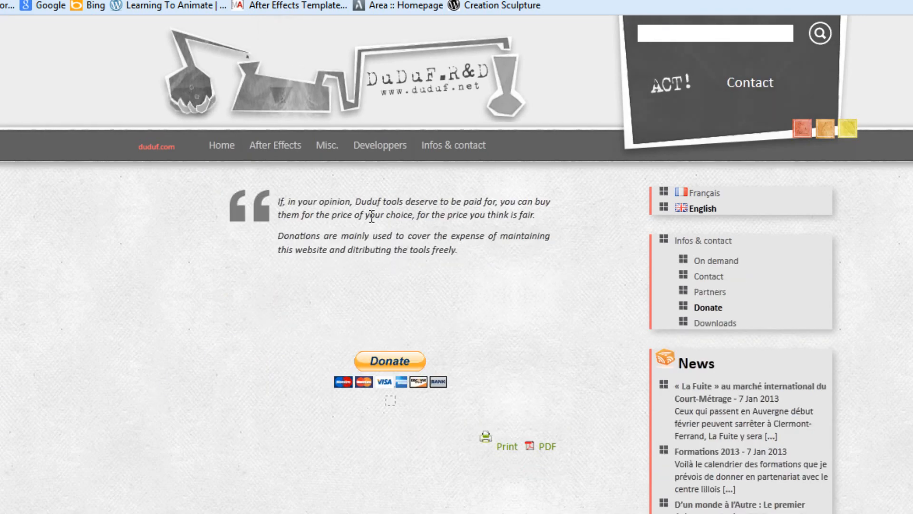
{"action": "mouse_move", "coordinate": [475, 211]}
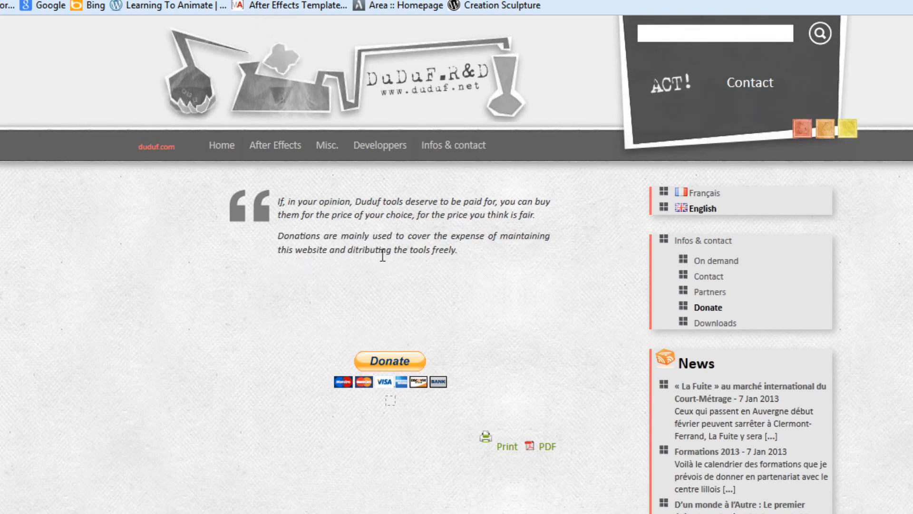
{"action": "mouse_move", "coordinate": [463, 266]}
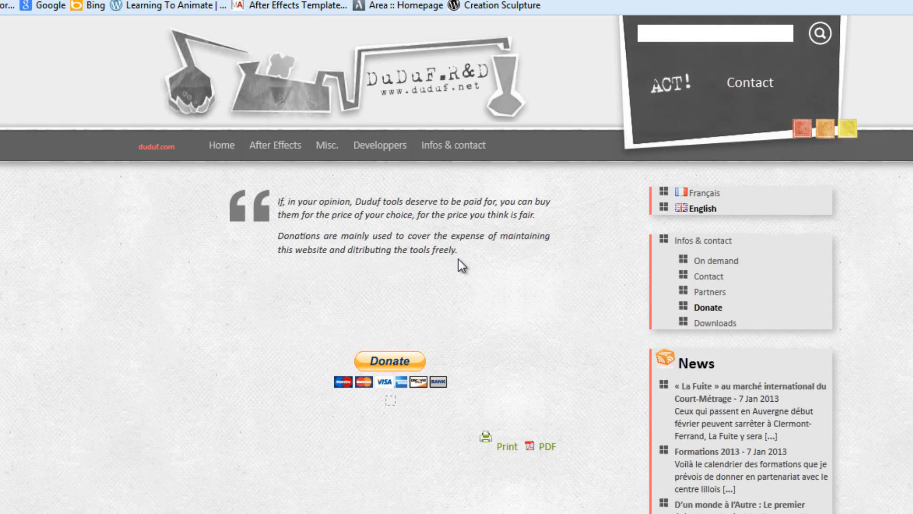
{"action": "mouse_move", "coordinate": [495, 278]}
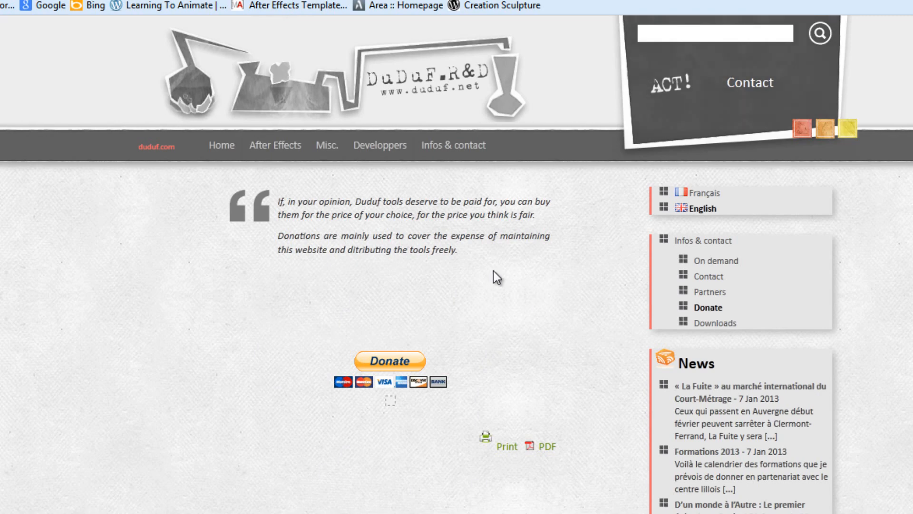
{"action": "mouse_move", "coordinate": [351, 440]}
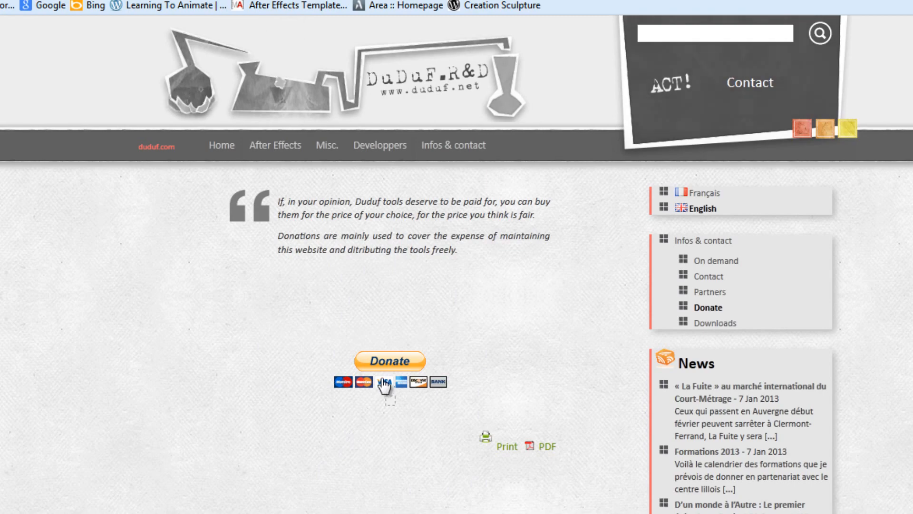
{"action": "mouse_move", "coordinate": [277, 457]}
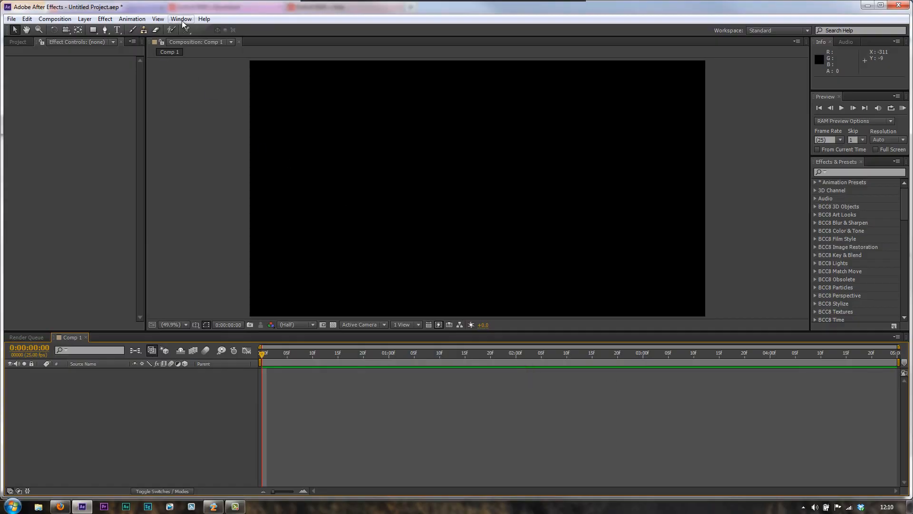
Launch the Duik v13.0.2 panel from the Window menu's Duik.jsx entry.
{"action": "left_click", "coordinate": [181, 19]}
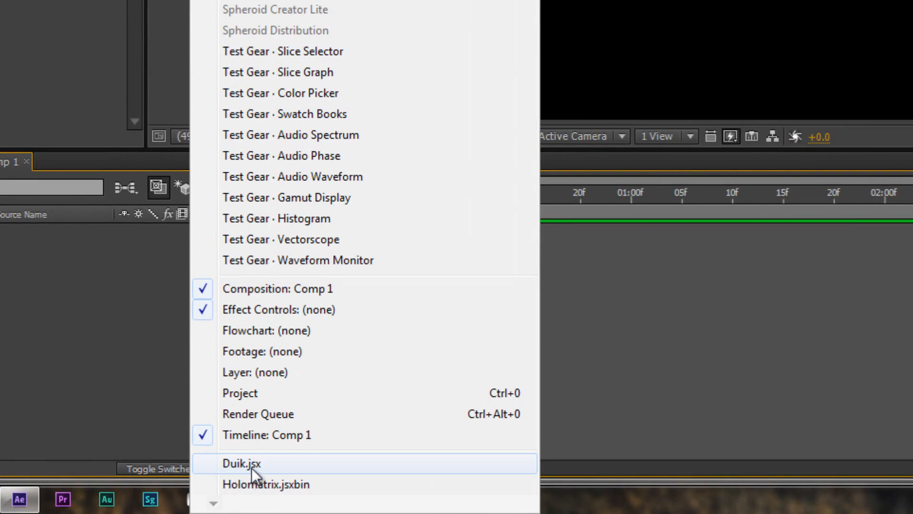
{"action": "left_click", "coordinate": [241, 463]}
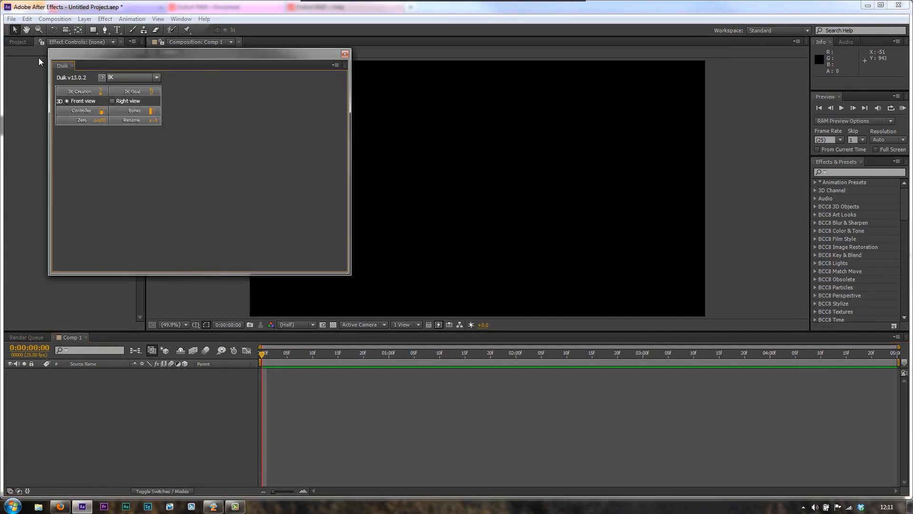
{"action": "mouse_move", "coordinate": [77, 156]}
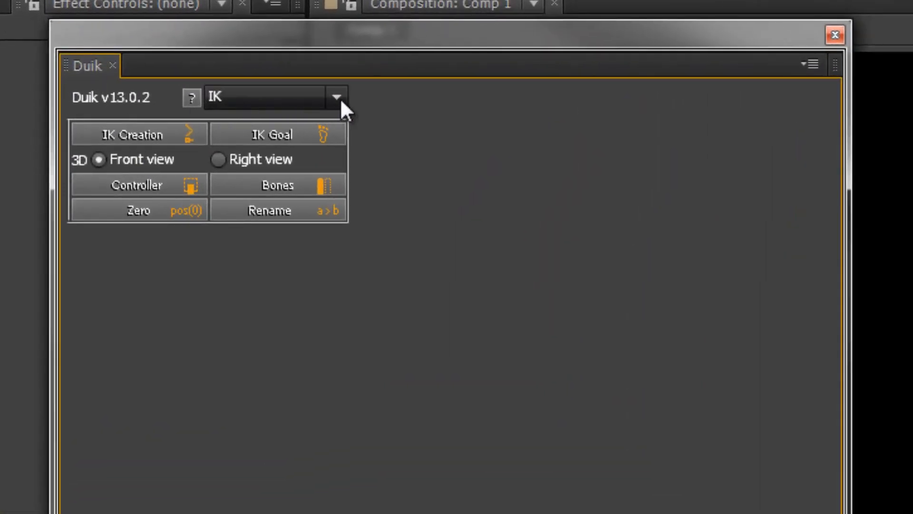
{"action": "left_click", "coordinate": [335, 97]}
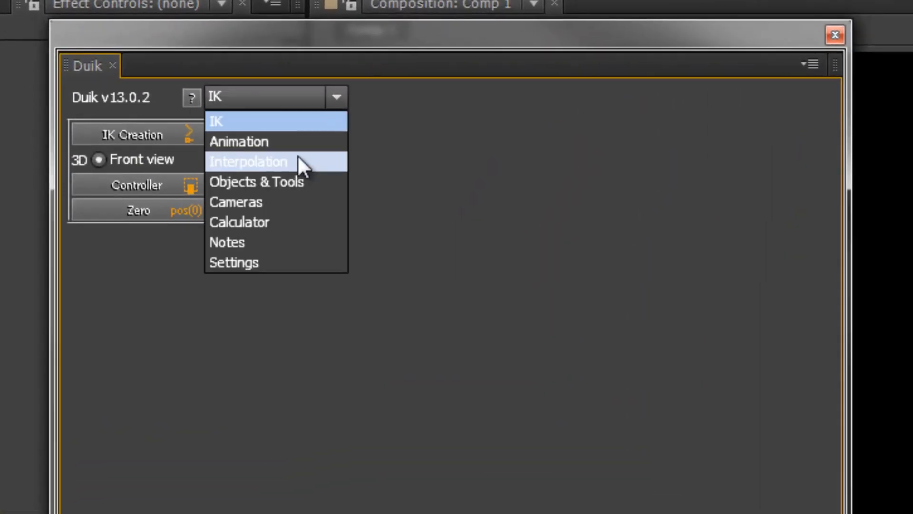
{"action": "mouse_move", "coordinate": [255, 141]}
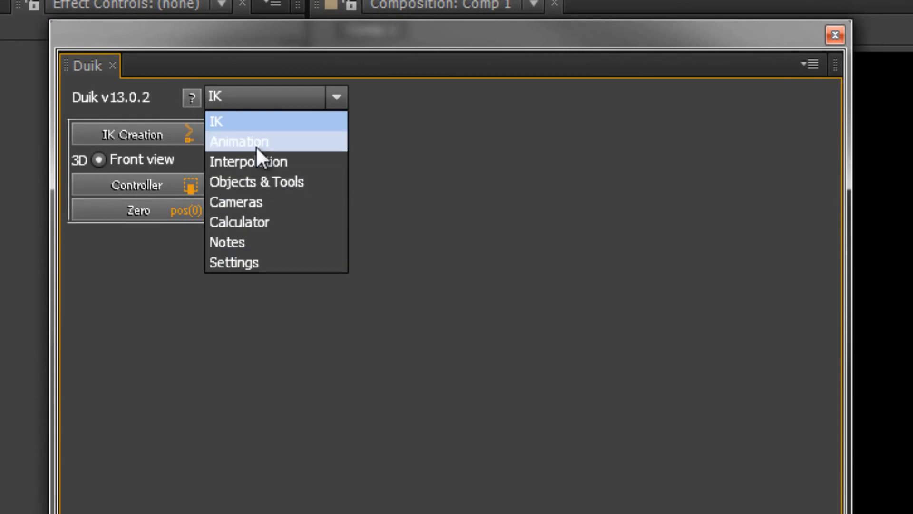
{"action": "left_click", "coordinate": [238, 141]}
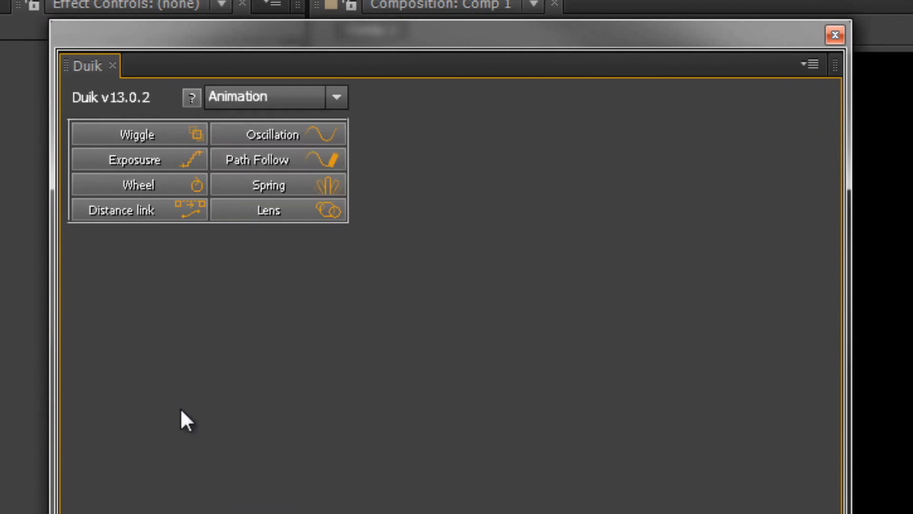
{"action": "mouse_move", "coordinate": [157, 192]}
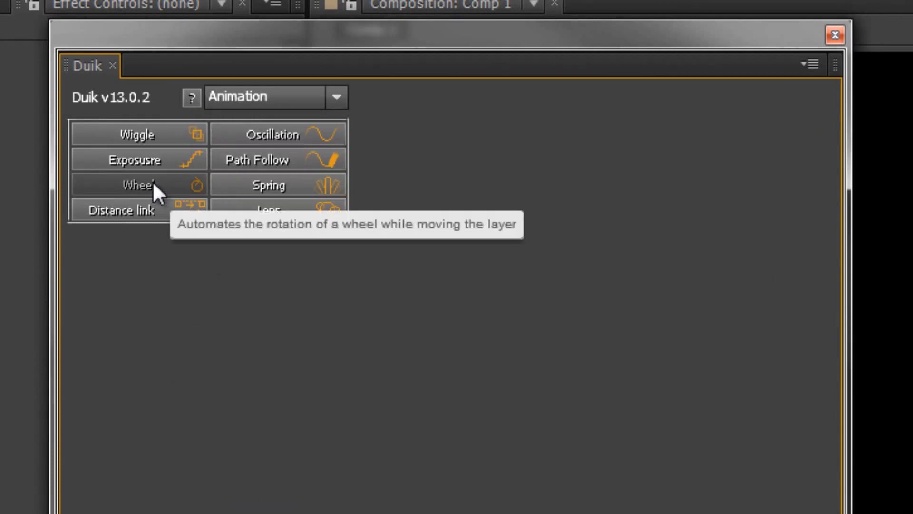
{"action": "mouse_move", "coordinate": [146, 165]}
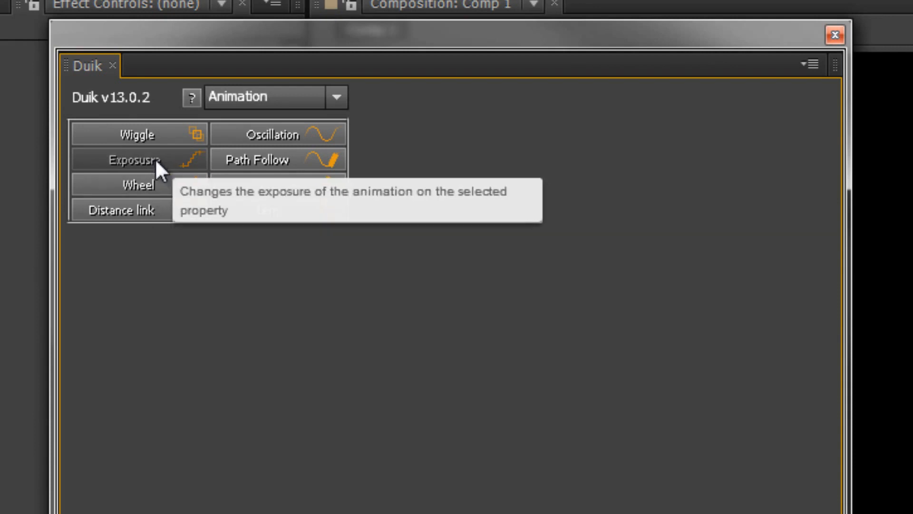
{"action": "mouse_move", "coordinate": [238, 297]}
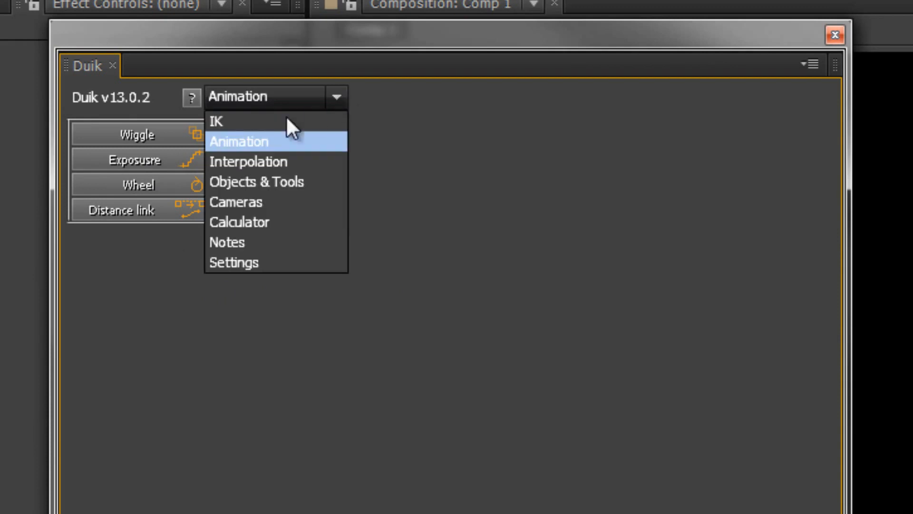
{"action": "left_click", "coordinate": [216, 121]}
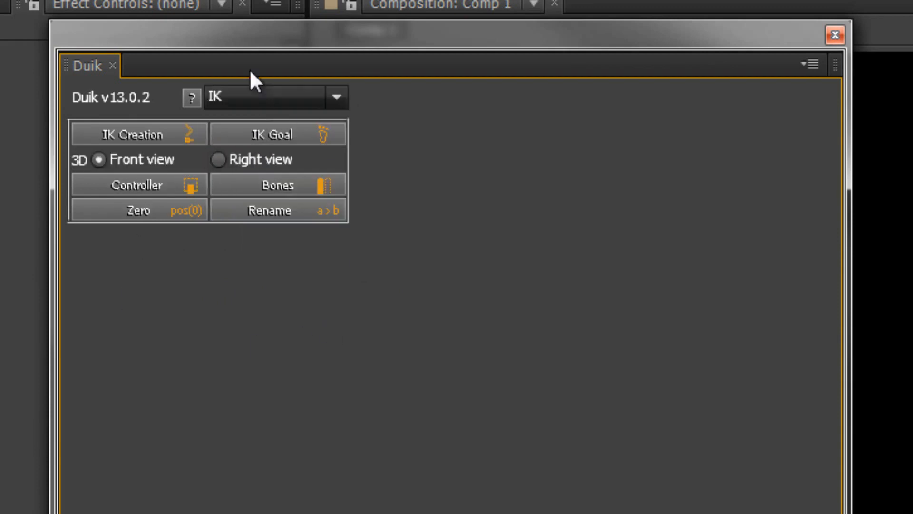
{"action": "mouse_move", "coordinate": [145, 210]}
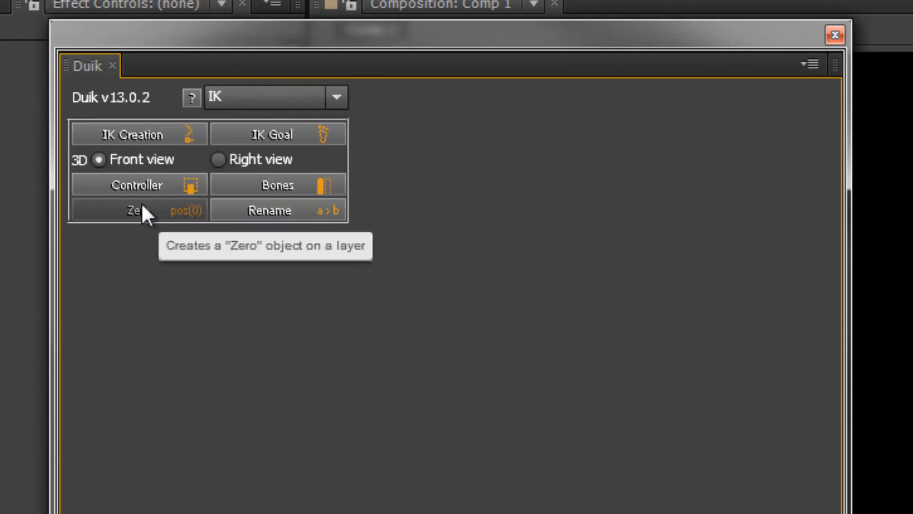
{"action": "mouse_move", "coordinate": [198, 385]}
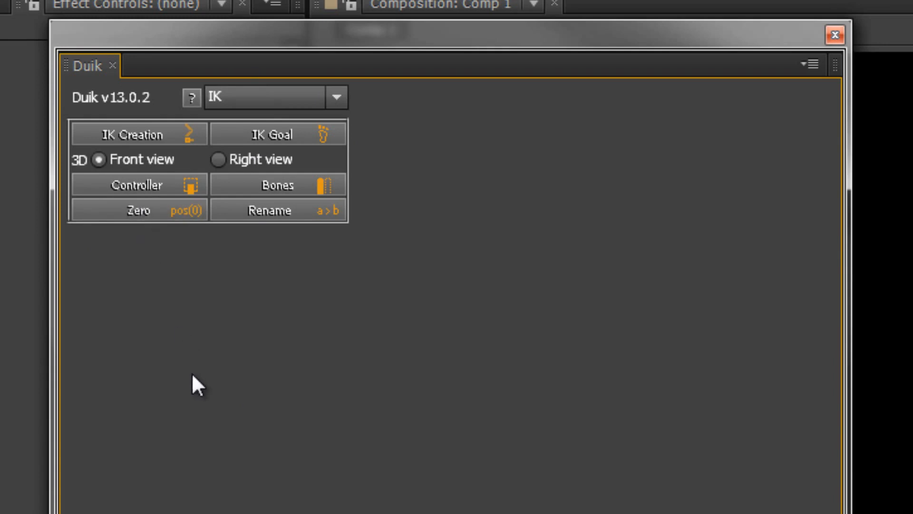
{"action": "mouse_move", "coordinate": [158, 342]}
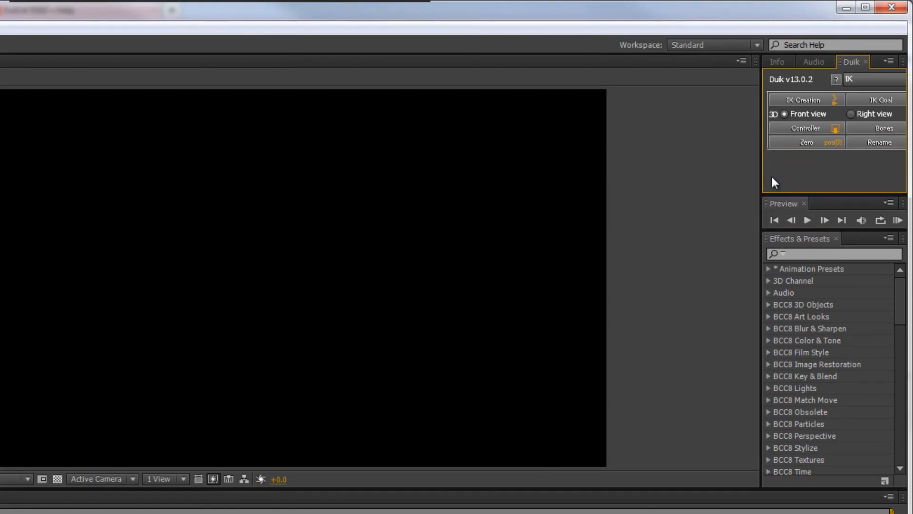
Dock the Duik panel into the Info/Audio panel group on the right.
{"action": "left_click_drag", "start_coordinate": [762, 172], "coordinate": [724, 173]}
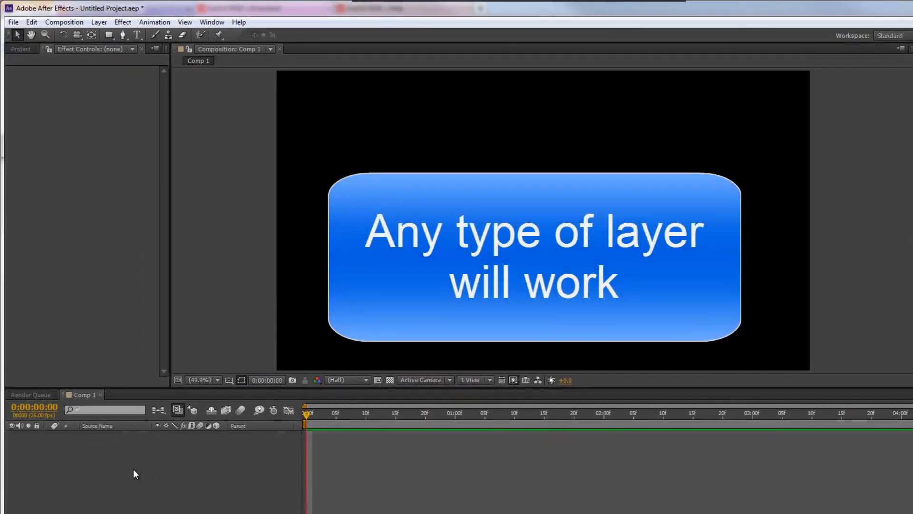
With Stroke set to None, draw a blue circle head and a rounded-rectangle neck beneath it.
{"action": "left_click", "coordinate": [110, 35]}
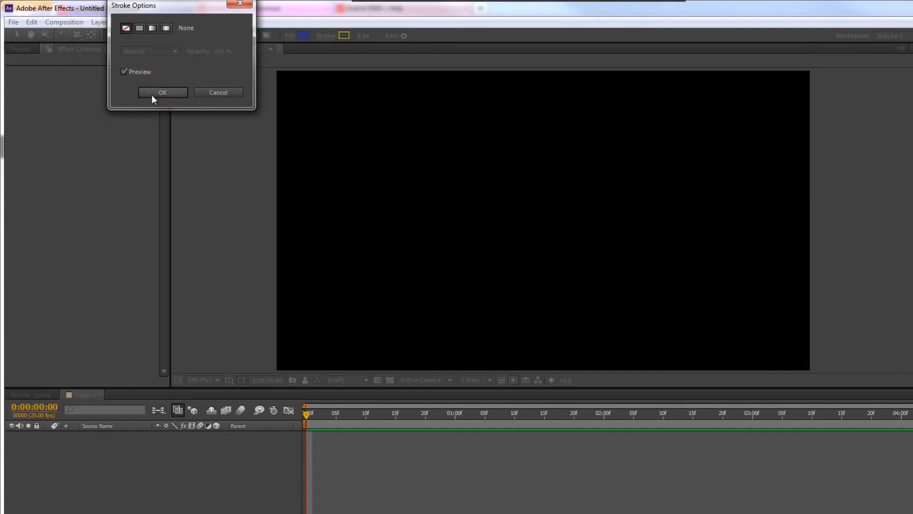
{"action": "left_click", "coordinate": [162, 92]}
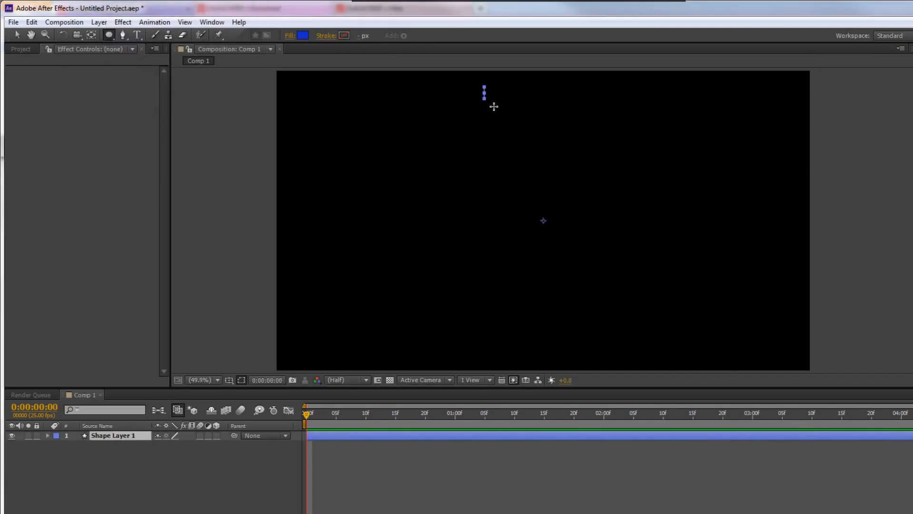
{"action": "left_click_drag", "start_coordinate": [484, 86], "coordinate": [527, 126]}
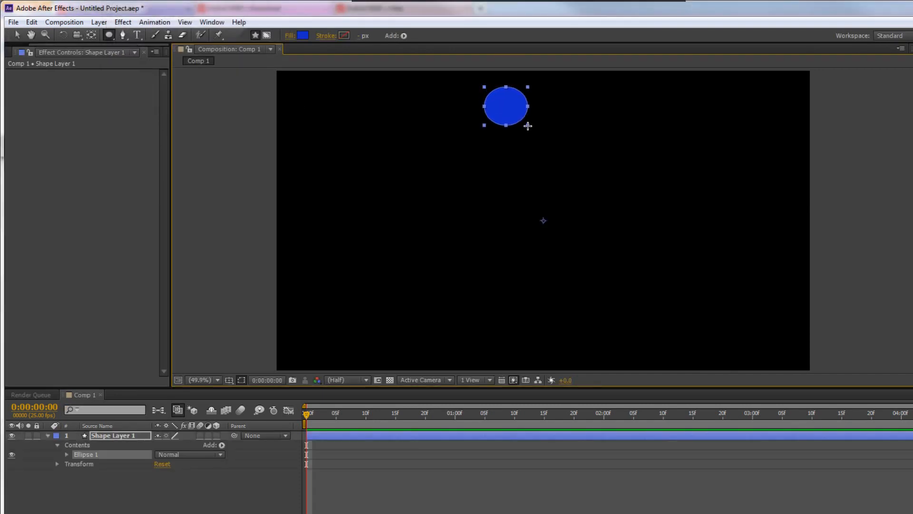
{"action": "left_click", "coordinate": [109, 36]}
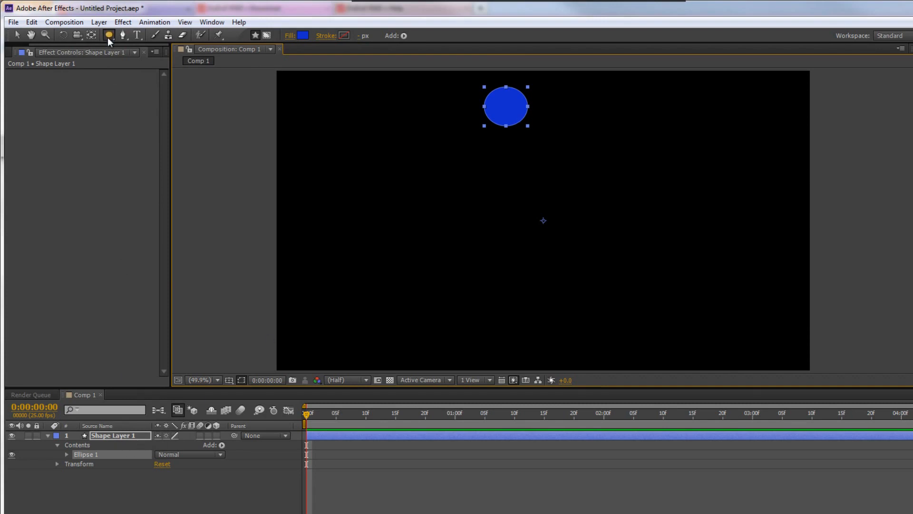
{"action": "left_click", "coordinate": [109, 35]}
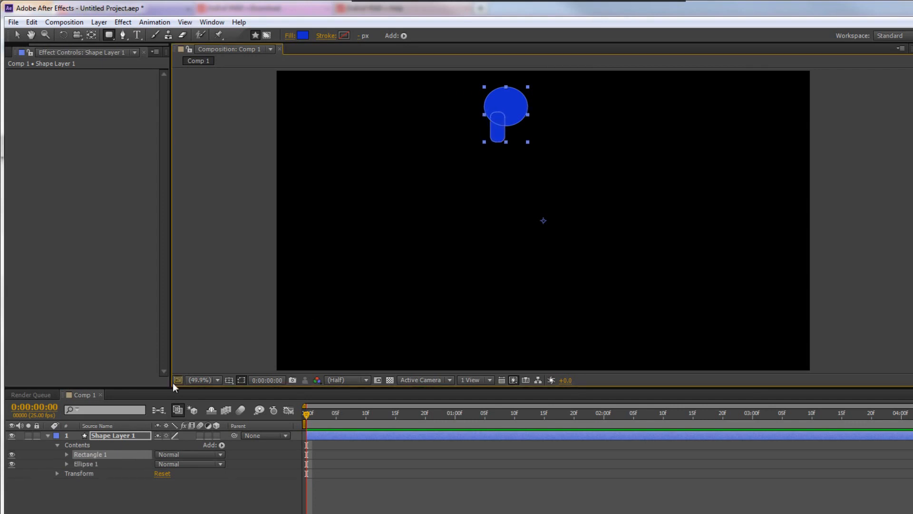
Rename the new shape layer to 'Head'.
{"action": "double_click", "coordinate": [116, 435]}
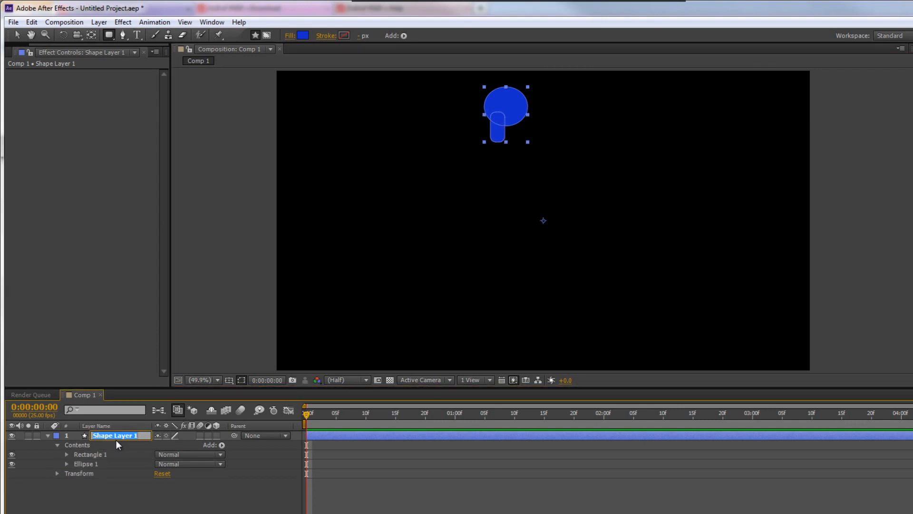
{"action": "type", "text": "Head"}
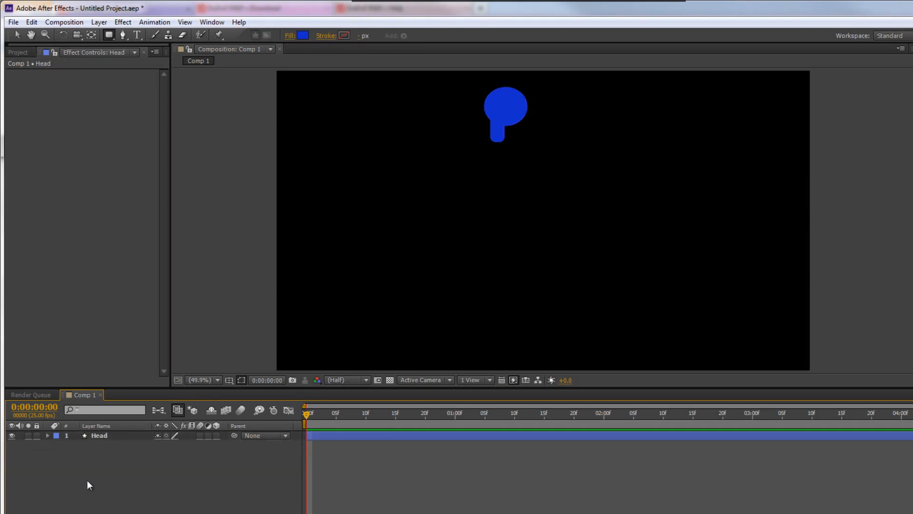
{"action": "mouse_move", "coordinate": [98, 484]}
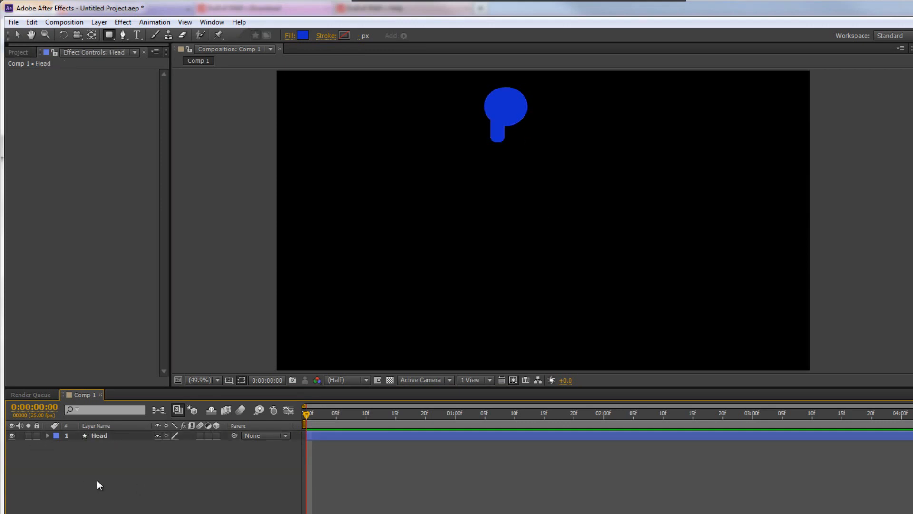
{"action": "mouse_move", "coordinate": [104, 504]}
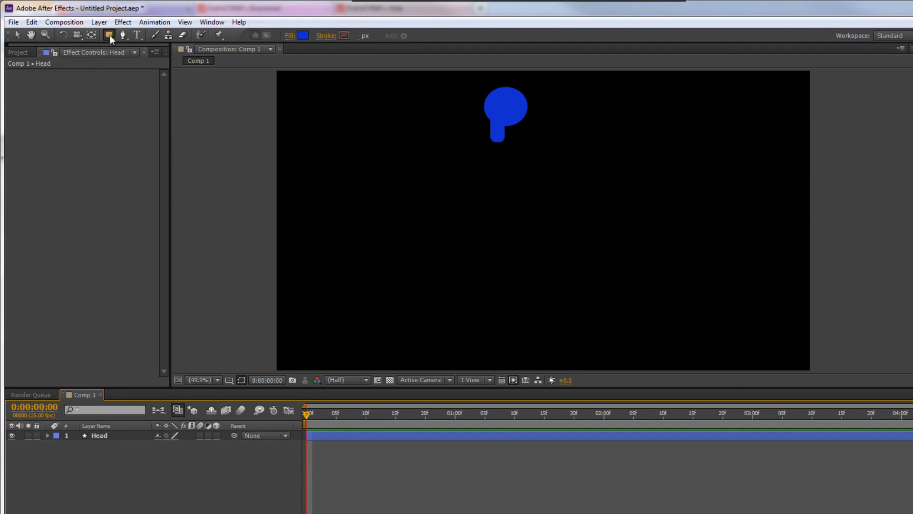
Draw a tall blue rectangle body below the neck and rename its layer 'Body'.
{"action": "left_click", "coordinate": [108, 35]}
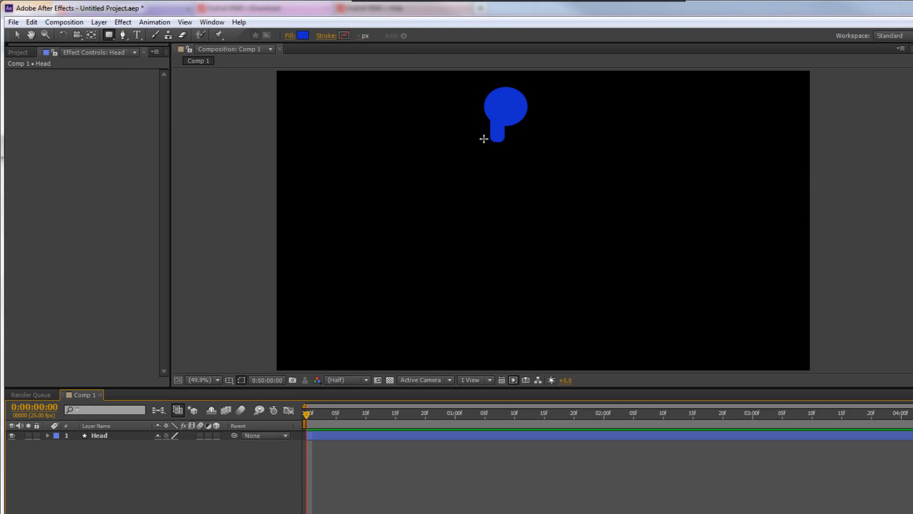
{"action": "left_click_drag", "start_coordinate": [483, 137], "coordinate": [520, 208]}
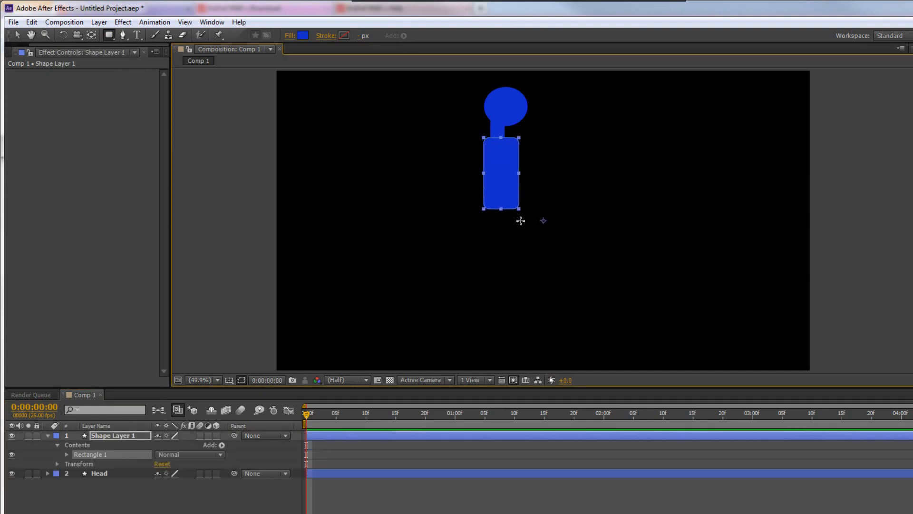
{"action": "left_click_drag", "start_coordinate": [502, 209], "coordinate": [523, 226]}
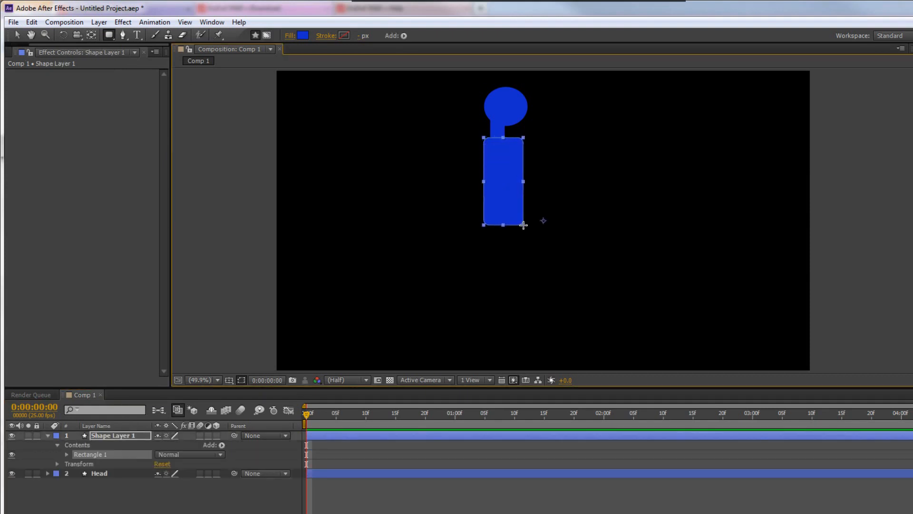
{"action": "double_click", "coordinate": [111, 434]}
{"action": "type", "text": "Body"}
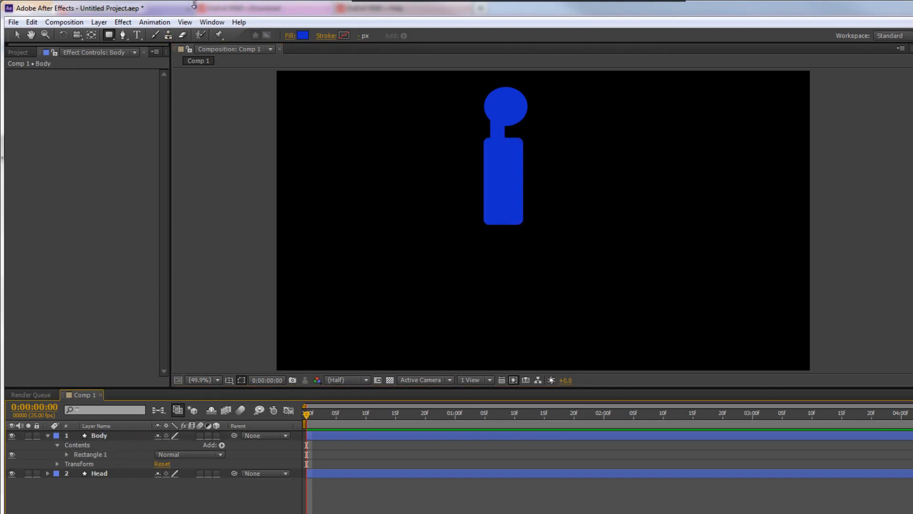
Switch the stroke to a yellow solid colour and draw a rounded-rectangle arm across the top of the body.
{"action": "left_click", "coordinate": [345, 35]}
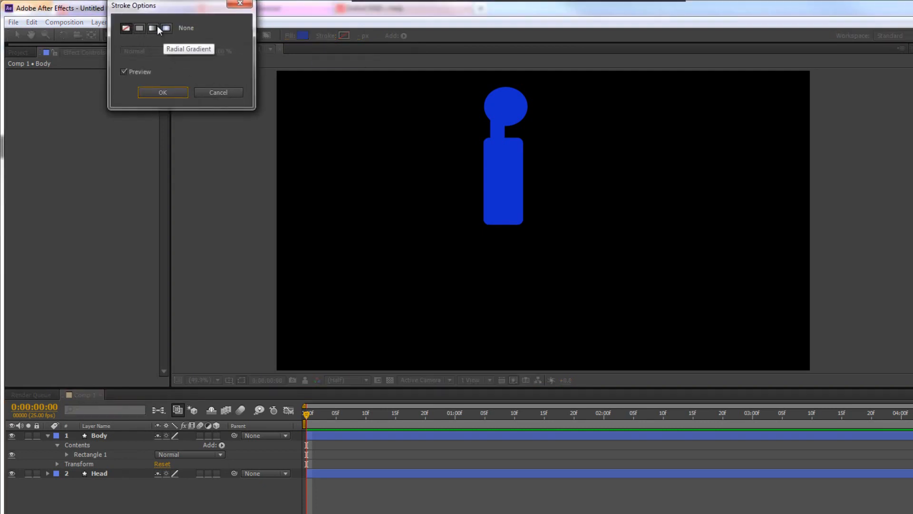
{"action": "left_click", "coordinate": [139, 28]}
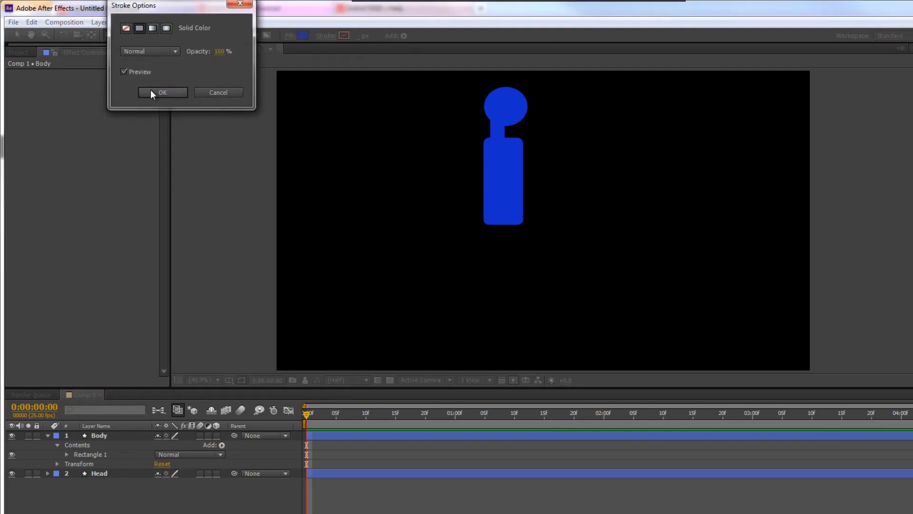
{"action": "left_click", "coordinate": [161, 92]}
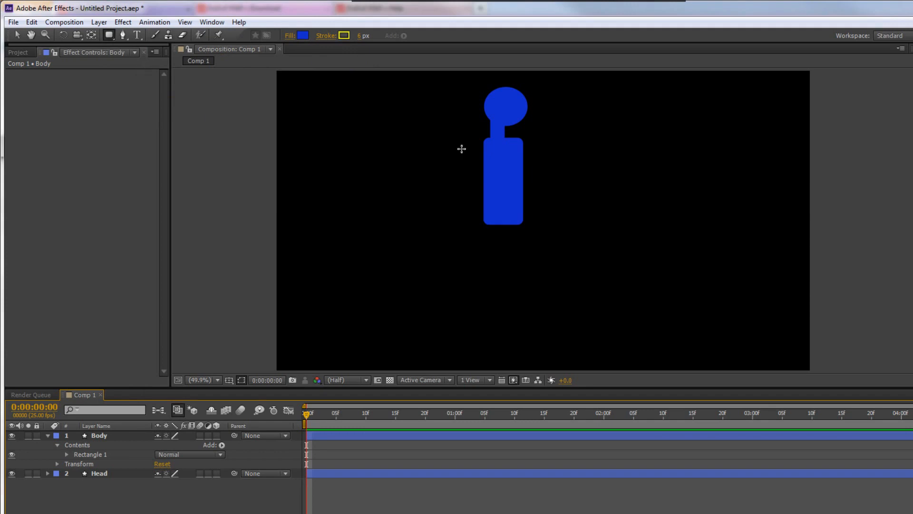
{"action": "mouse_move", "coordinate": [491, 149]}
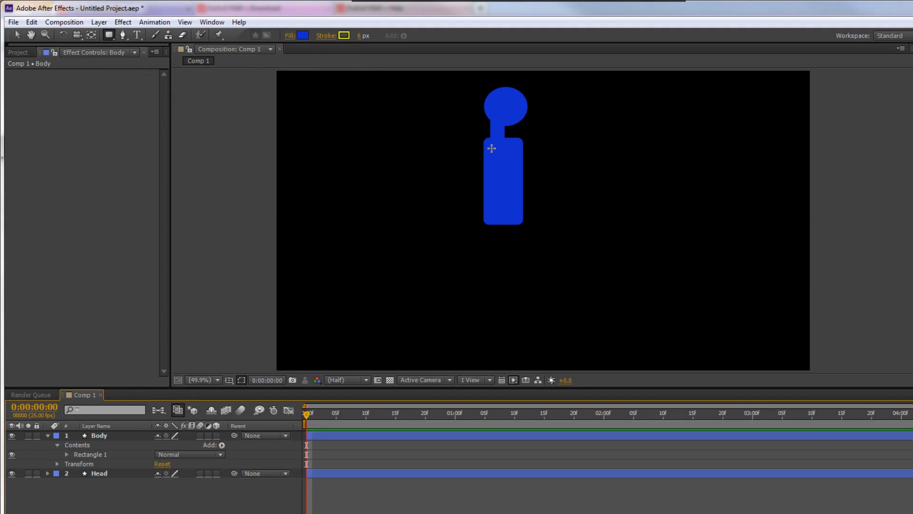
{"action": "left_click_drag", "start_coordinate": [491, 155], "coordinate": [578, 163]}
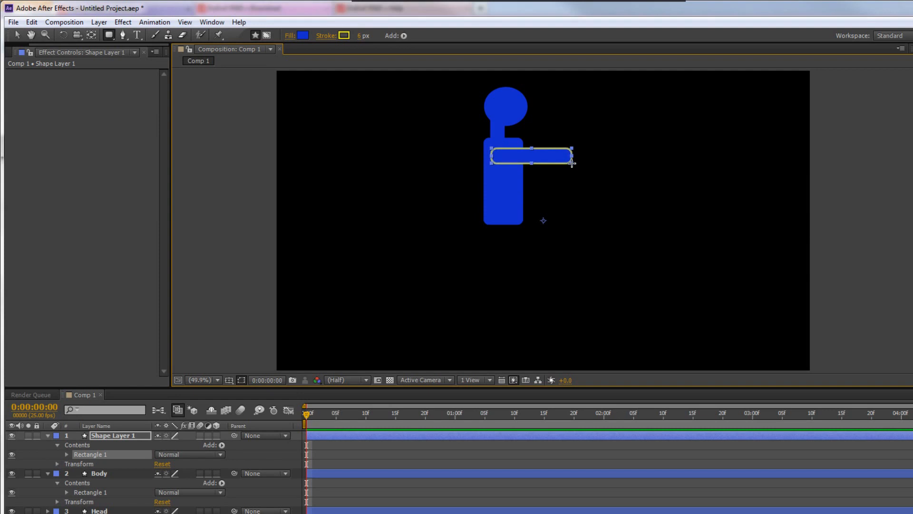
Rename the arm layer 'Upper Arm R' and collapse the layers' details.
{"action": "double_click", "coordinate": [116, 435]}
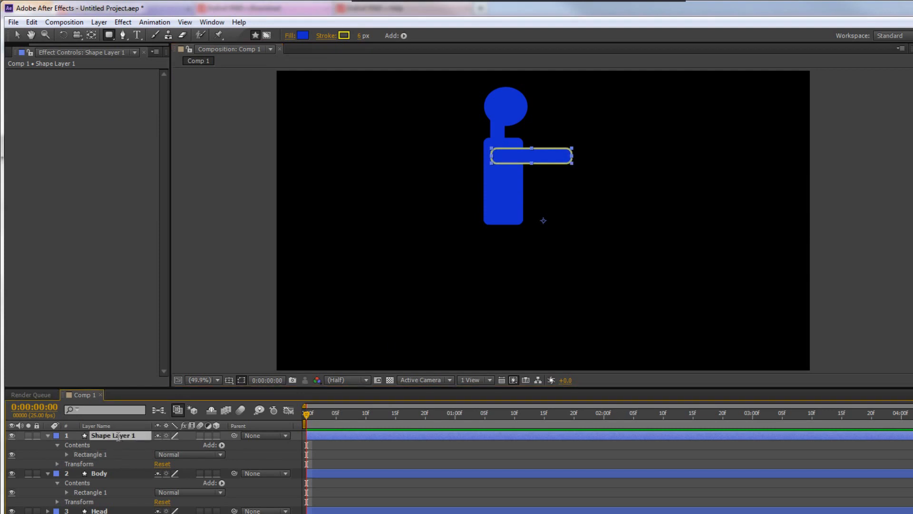
{"action": "type", "text": "Upper Arm R"}
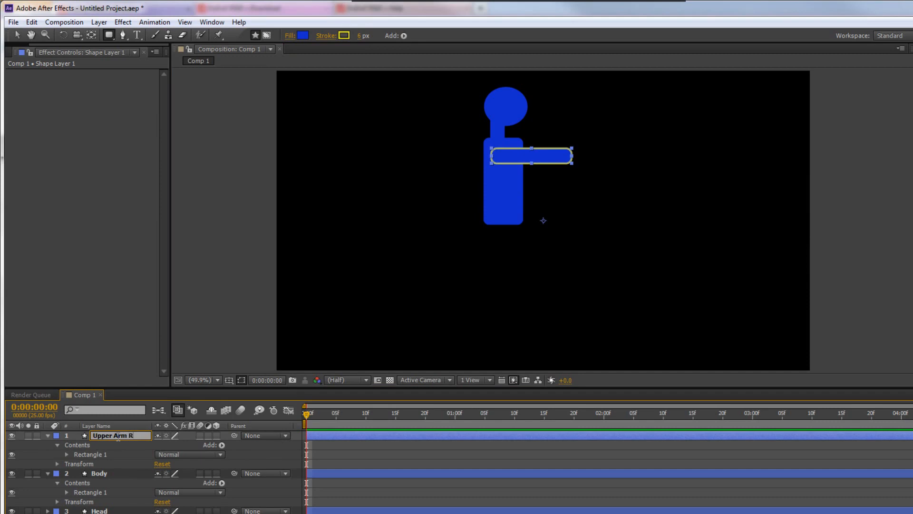
{"action": "left_click", "coordinate": [117, 435]}
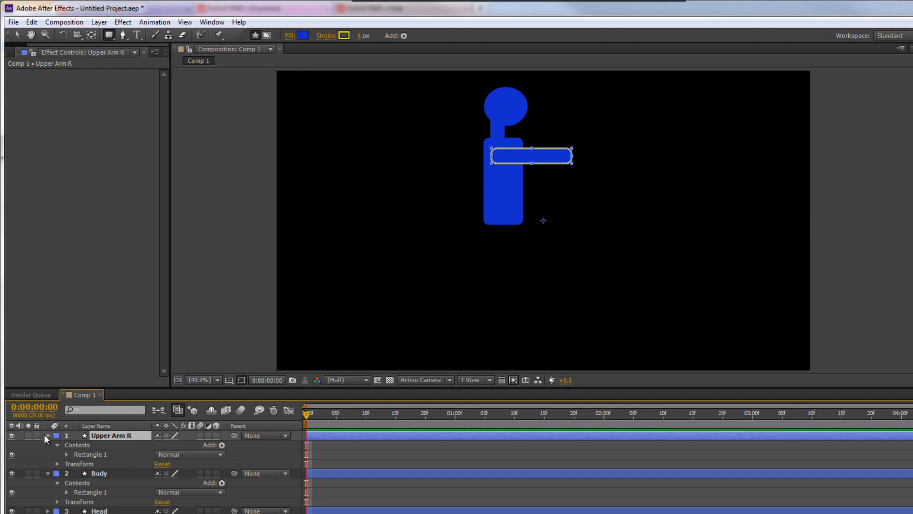
{"action": "left_click", "coordinate": [48, 435]}
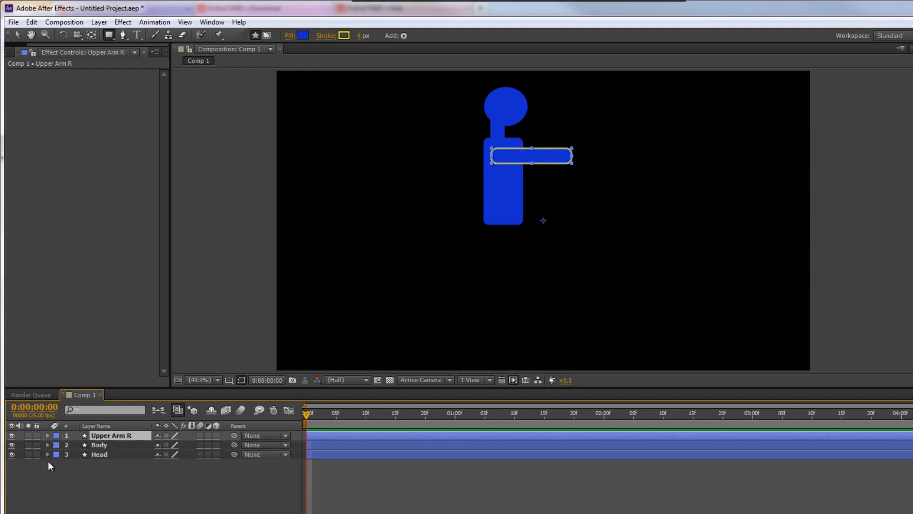
Draw a thinner rectangle past the upper arm and rename its layer Forearm R.
{"action": "left_click", "coordinate": [47, 455]}
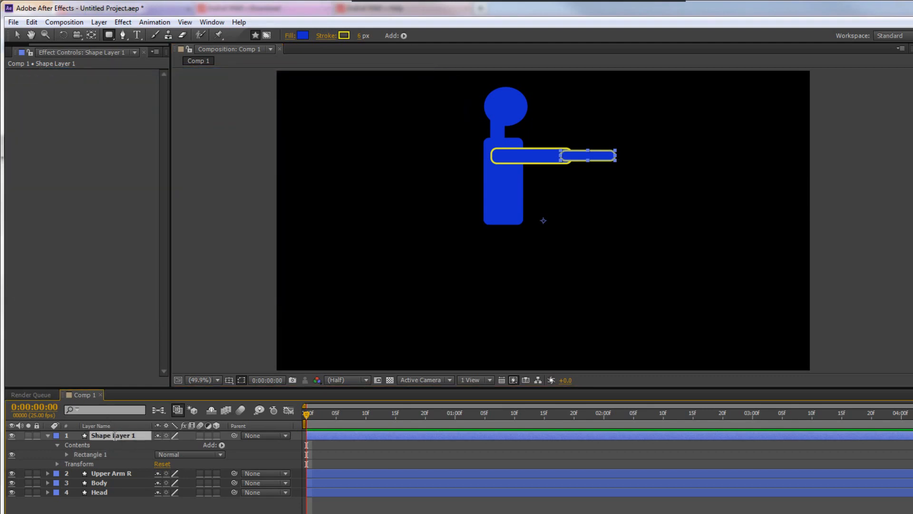
{"action": "type", "text": "Forearm R"}
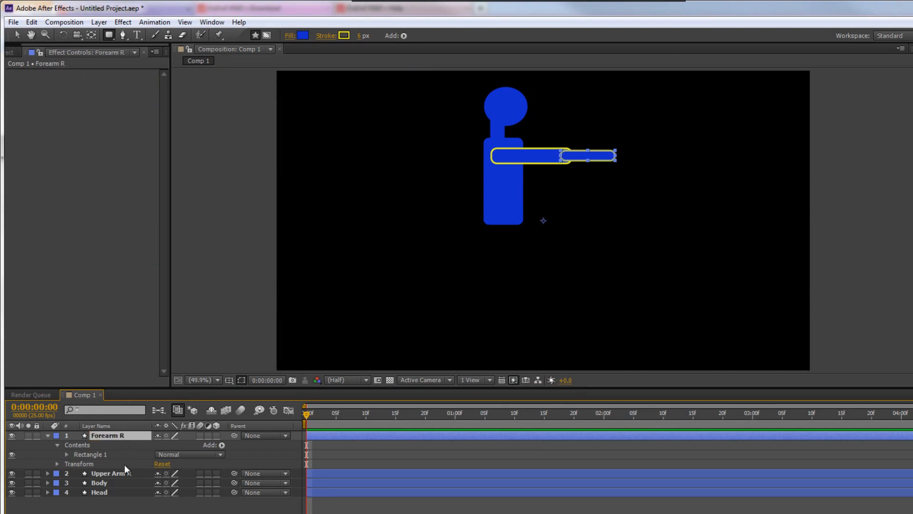
Draw an oval at the forearm's tip with the Ellipse tool and rename the layer Hand R.
{"action": "left_click", "coordinate": [109, 35]}
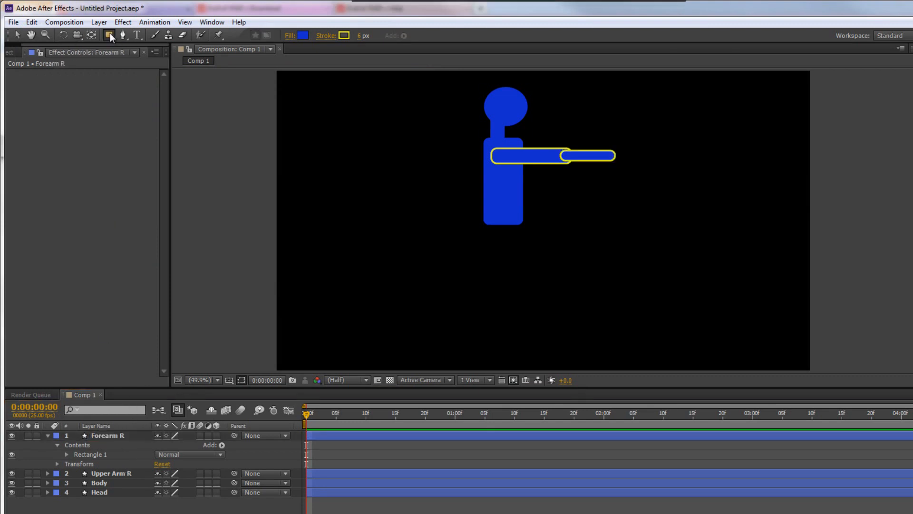
{"action": "left_click", "coordinate": [109, 35]}
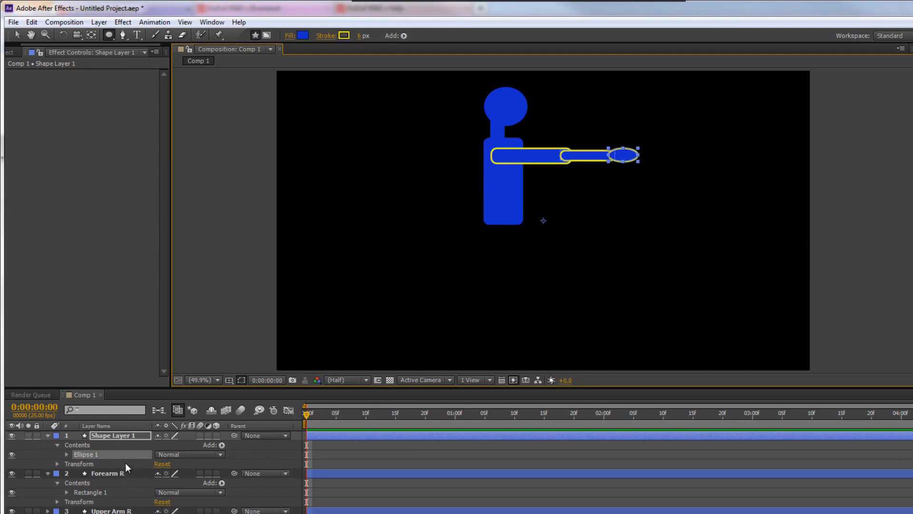
{"action": "type", "text": "Hand R"}
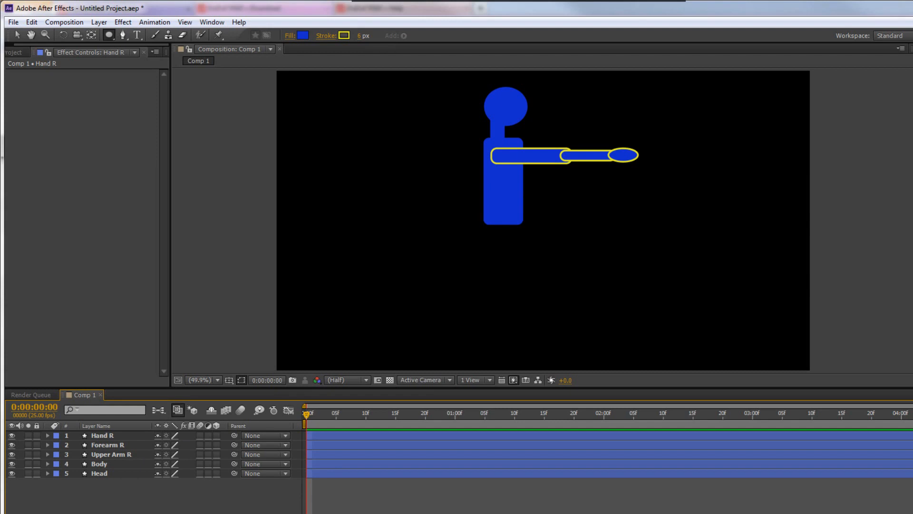
{"action": "mouse_move", "coordinate": [598, 123]}
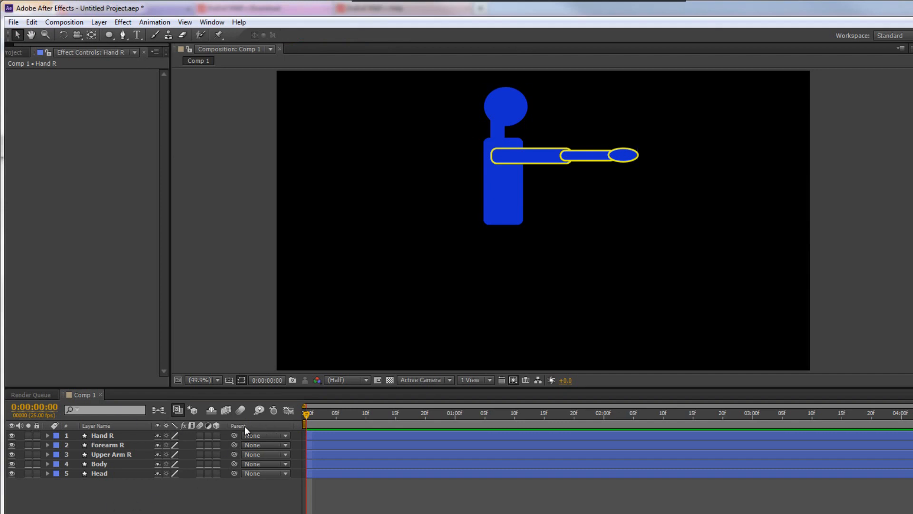
{"action": "mouse_move", "coordinate": [285, 429]}
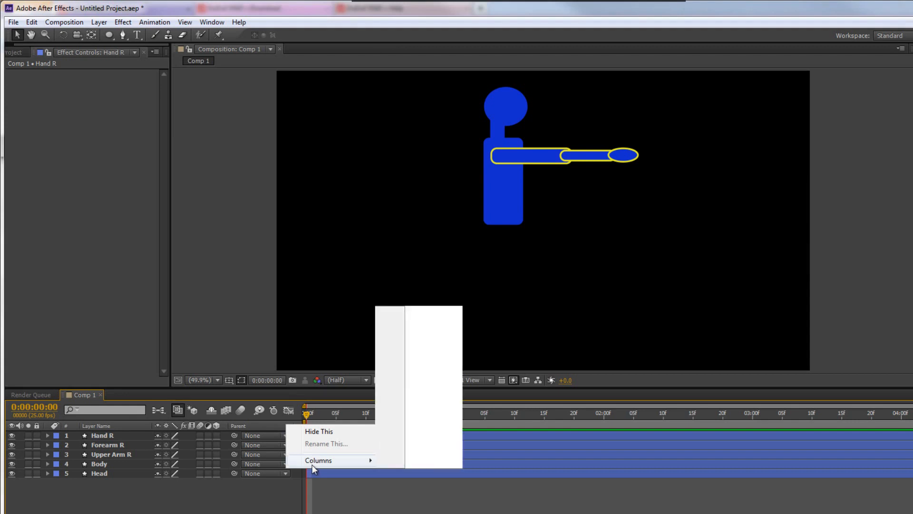
{"action": "left_click", "coordinate": [318, 460]}
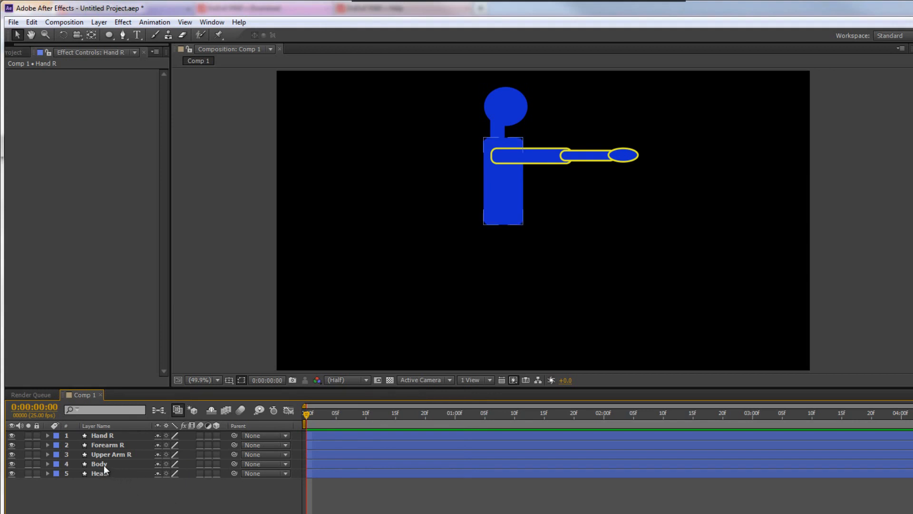
Parent Head and Upper Arm R to Body and Forearm R to Upper Arm R.
{"action": "left_click", "coordinate": [99, 473]}
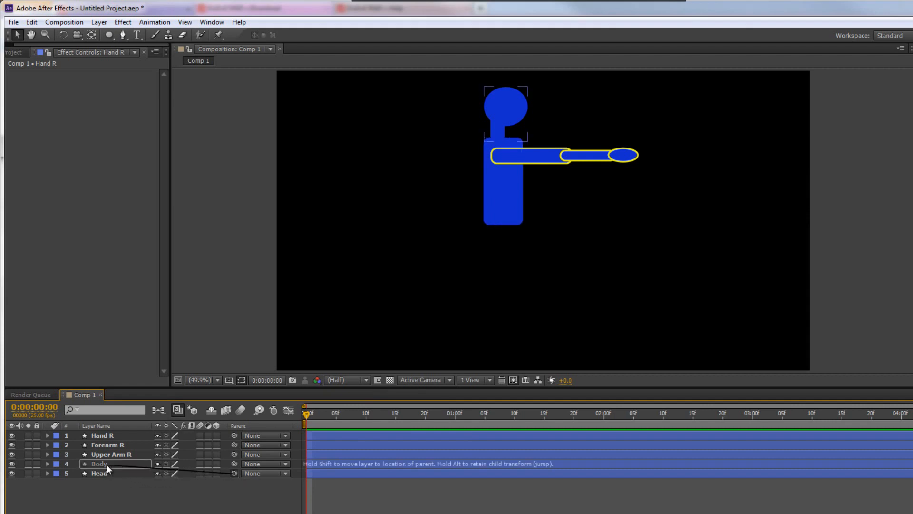
{"action": "left_click_drag", "start_coordinate": [233, 472], "coordinate": [105, 464]}
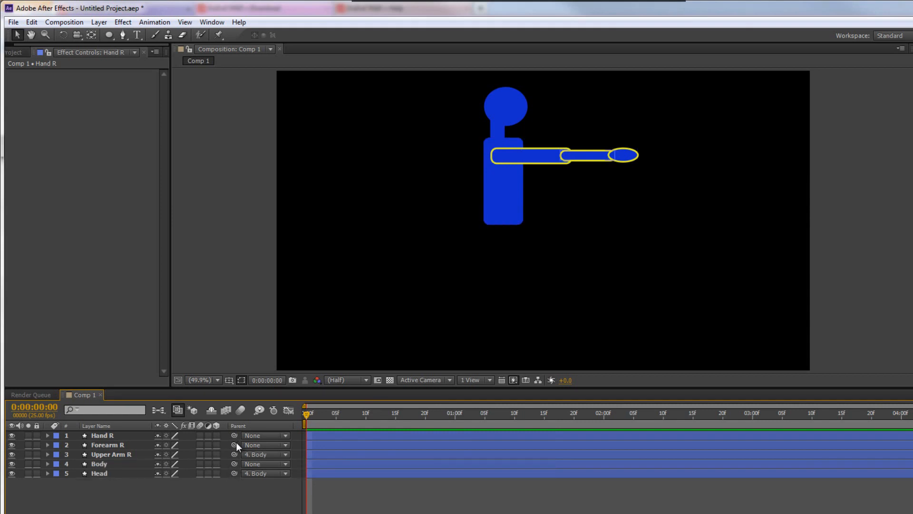
{"action": "left_click", "coordinate": [264, 444]}
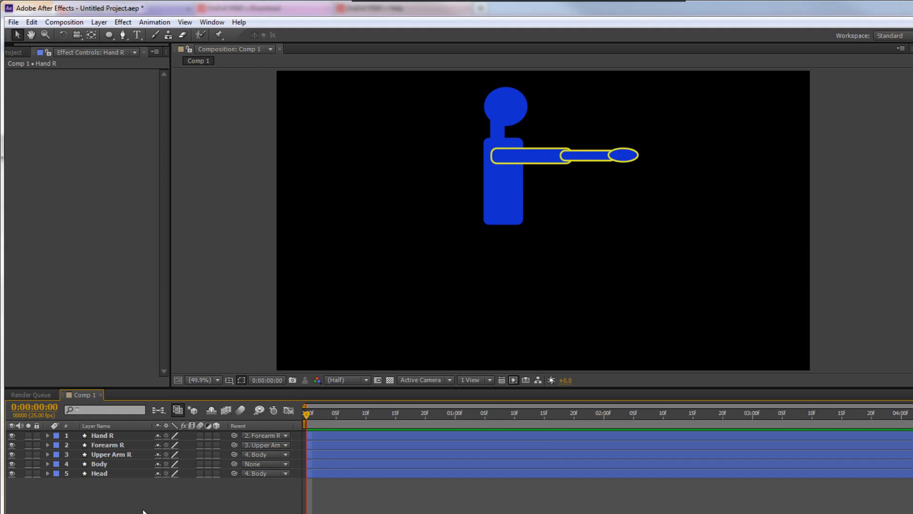
Move the Head, Body, Upper Arm R and Forearm R anchor points to their joints.
{"action": "left_click", "coordinate": [99, 473]}
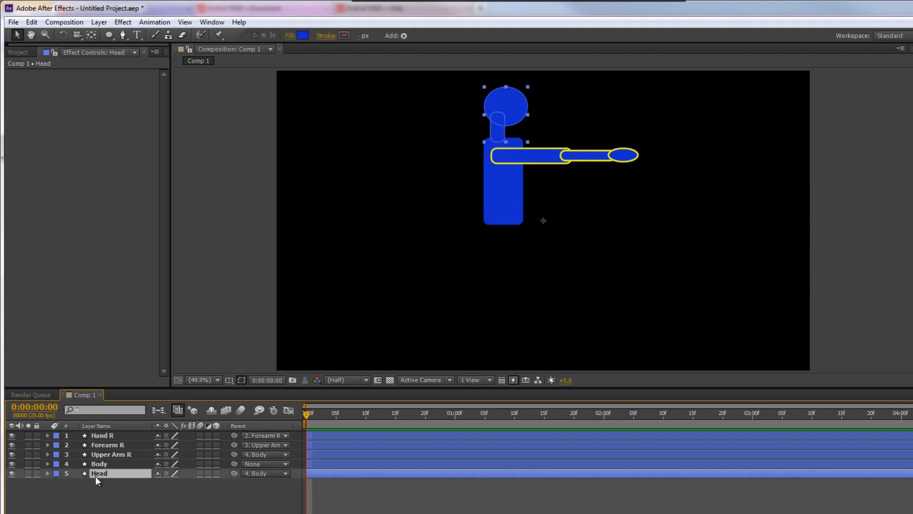
{"action": "mouse_move", "coordinate": [92, 35]}
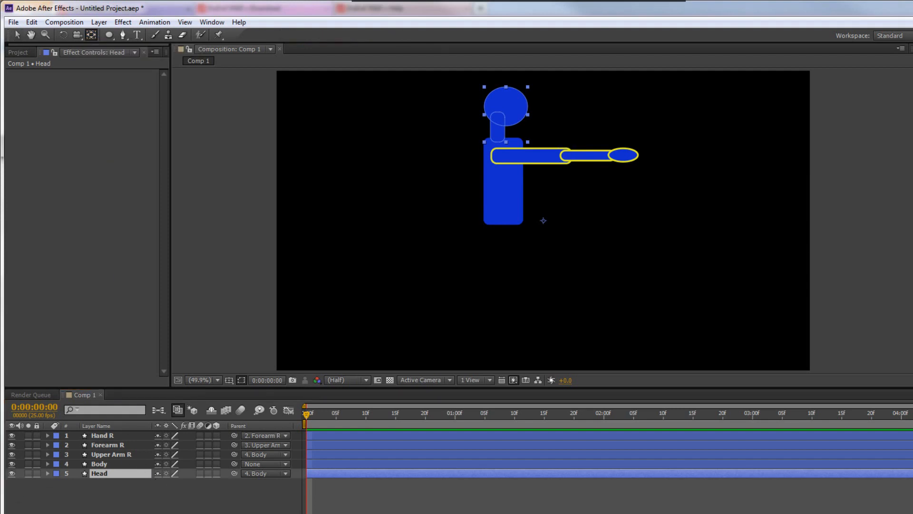
{"action": "mouse_move", "coordinate": [79, 505]}
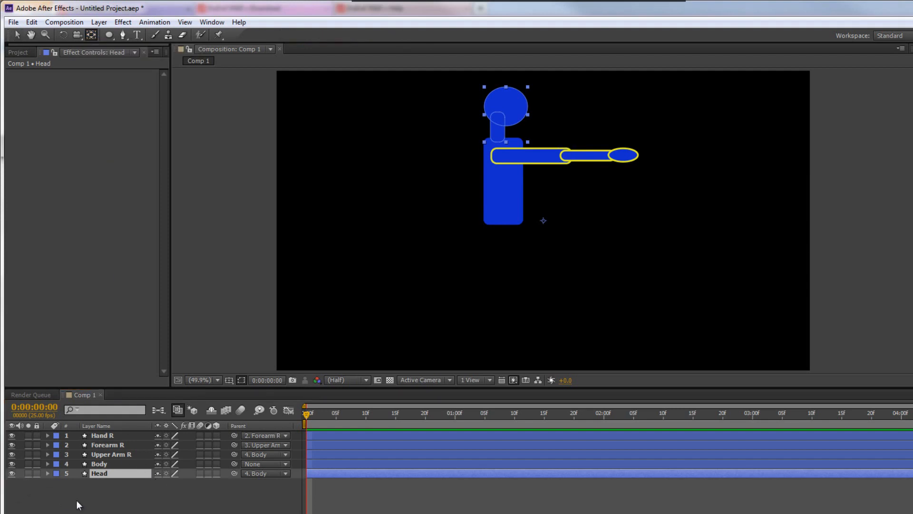
{"action": "mouse_move", "coordinate": [554, 211]}
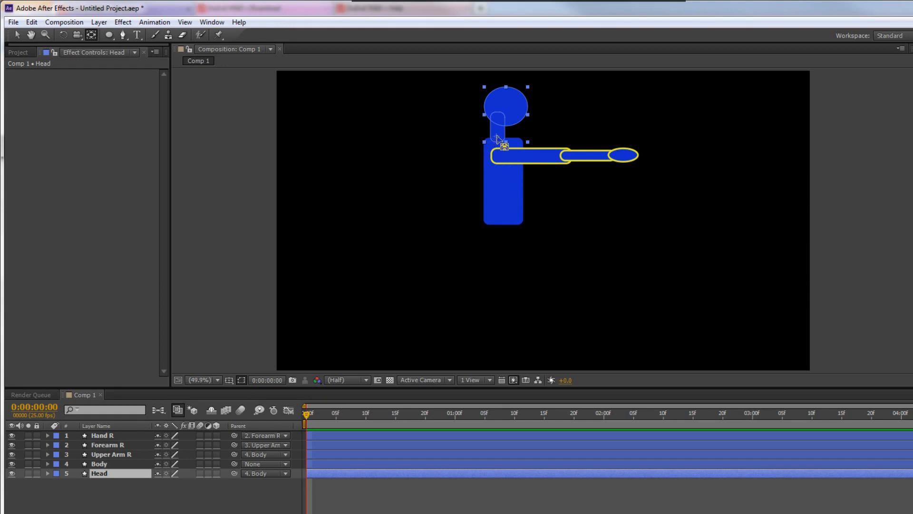
{"action": "double_click", "coordinate": [98, 473]}
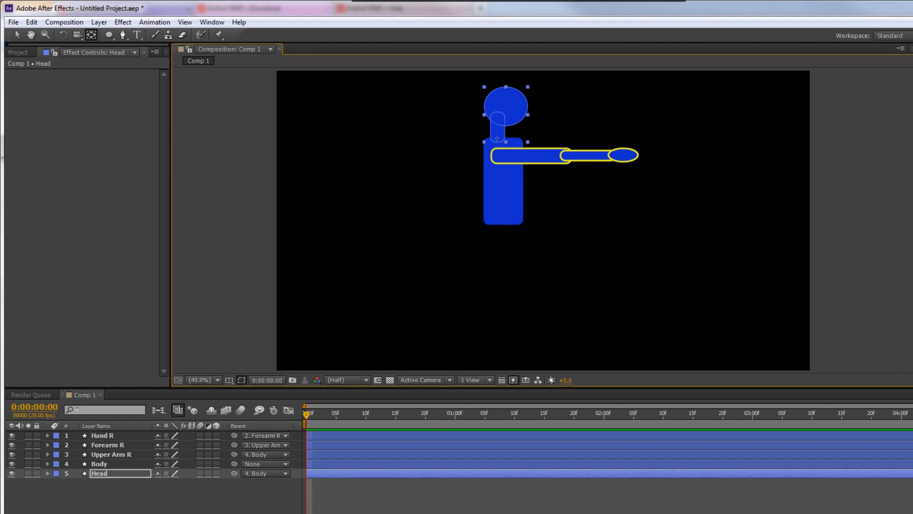
{"action": "left_click", "coordinate": [99, 463]}
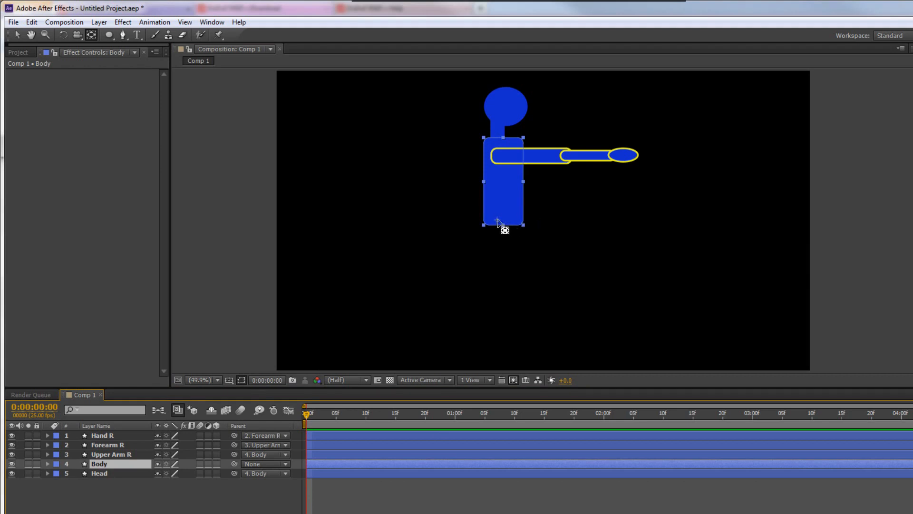
{"action": "mouse_move", "coordinate": [488, 400]}
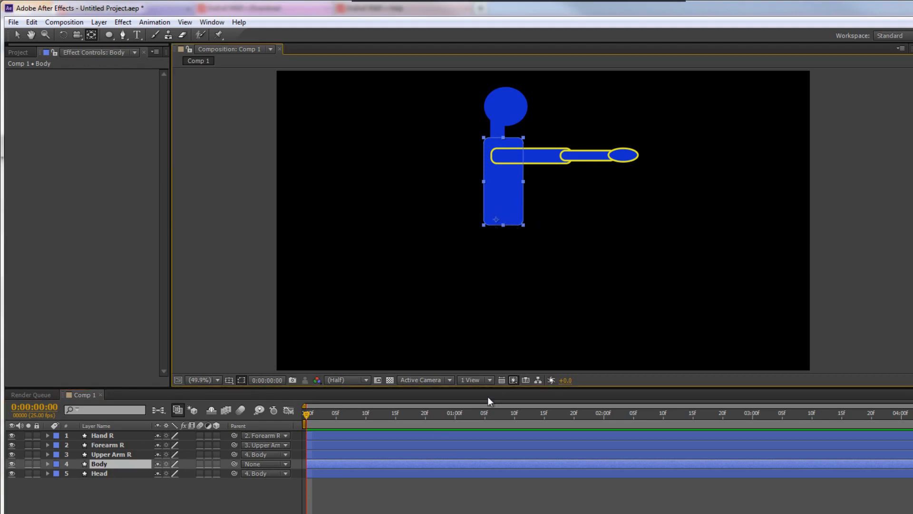
{"action": "left_click", "coordinate": [110, 455]}
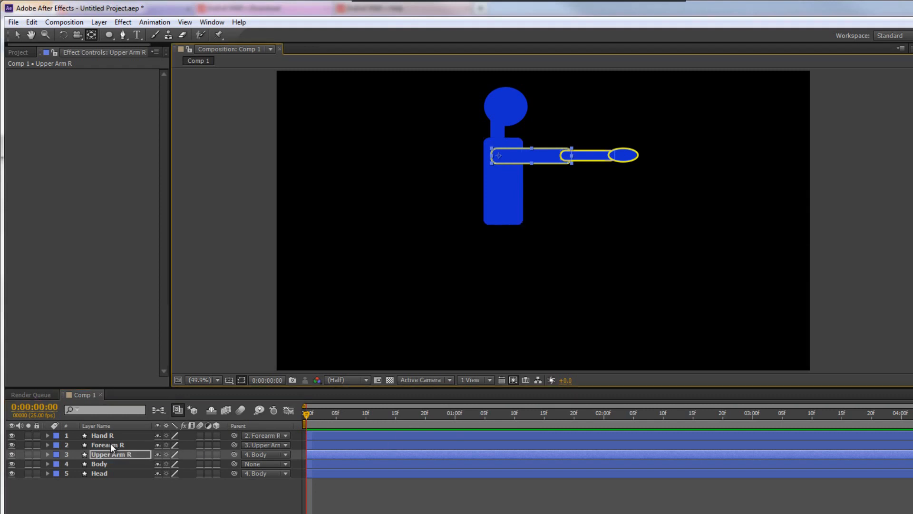
{"action": "left_click", "coordinate": [107, 444]}
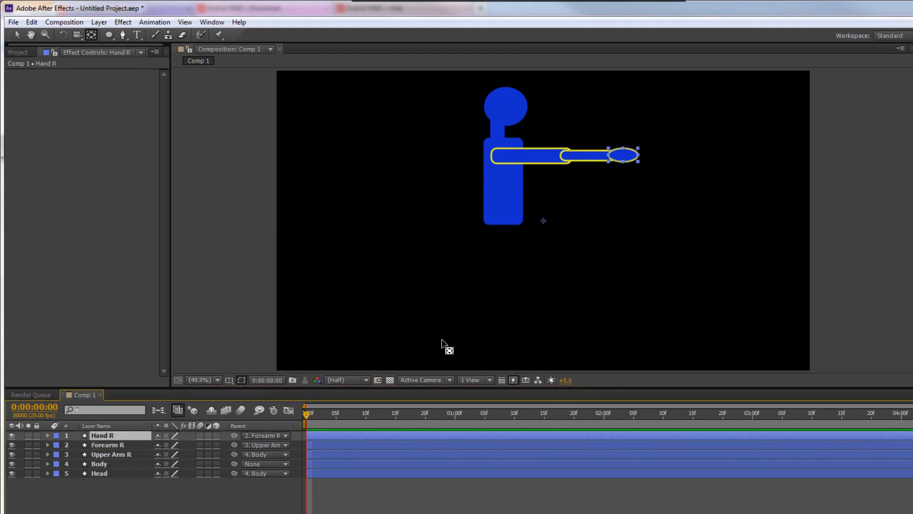
{"action": "mouse_move", "coordinate": [548, 227]}
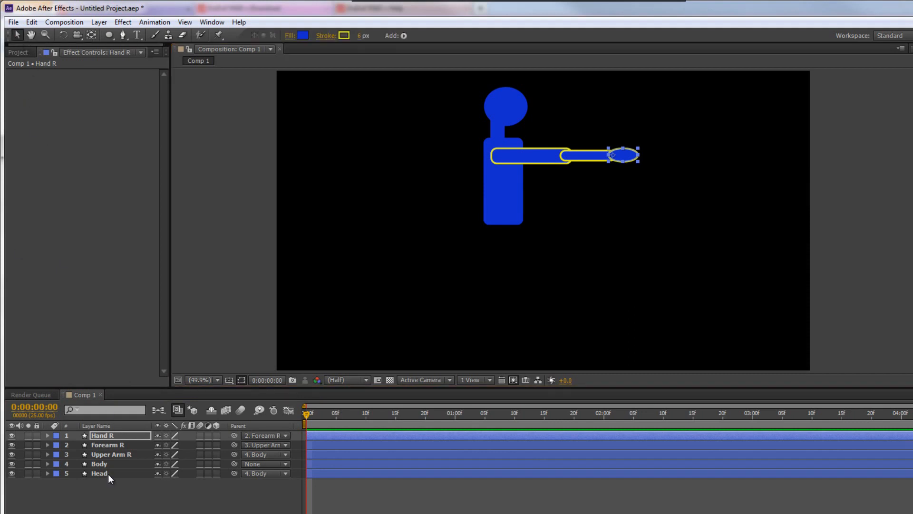
Nudge the Body layer to confirm the arm follows, then return it to place.
{"action": "left_click", "coordinate": [99, 463]}
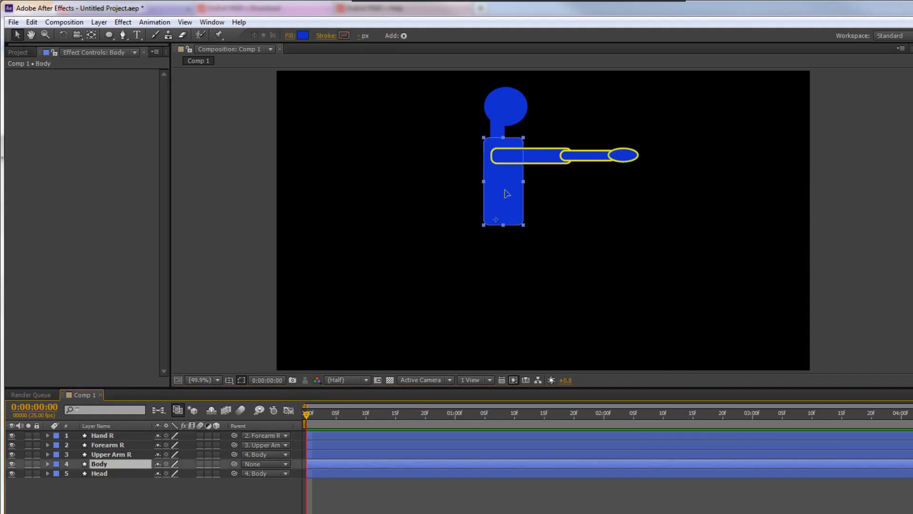
{"action": "left_click_drag", "start_coordinate": [504, 181], "coordinate": [486, 178]}
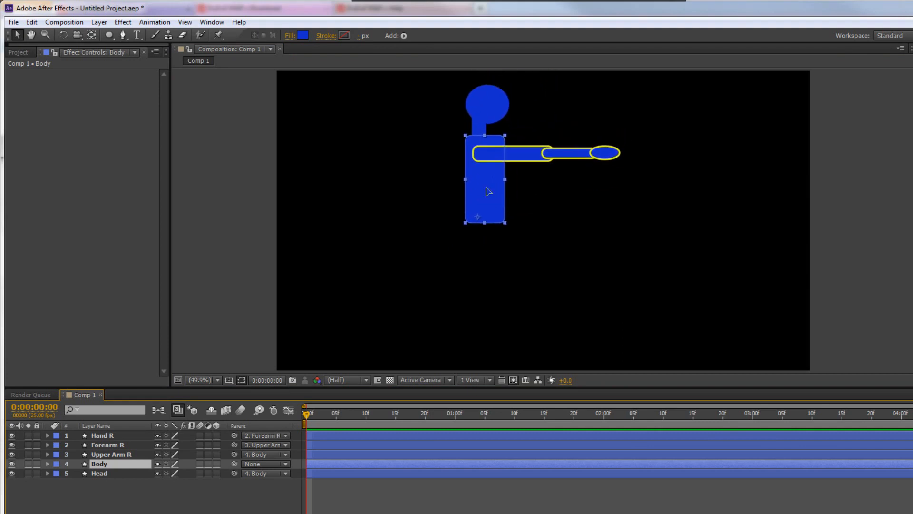
{"action": "left_click_drag", "start_coordinate": [487, 192], "coordinate": [507, 201]}
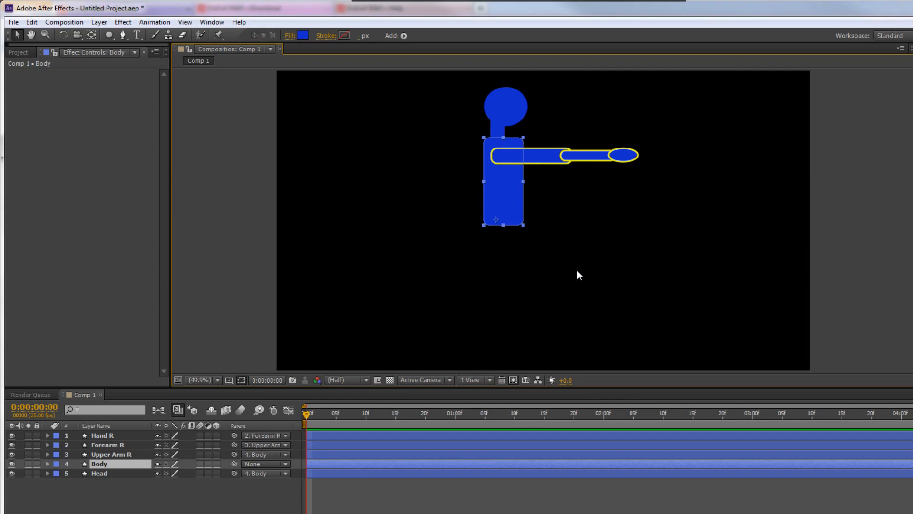
{"action": "left_click", "coordinate": [103, 434]}
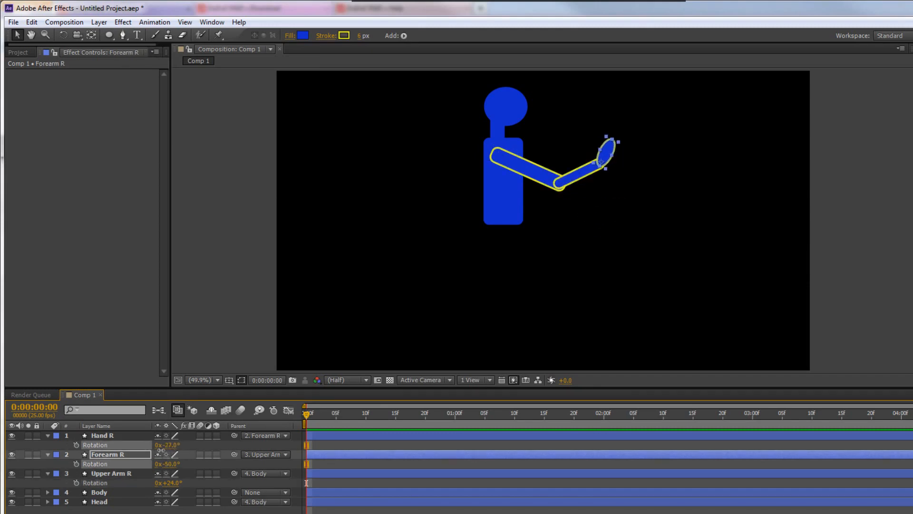
Pull Hand R away from the forearm to test it, then place it back at the tip.
{"action": "left_click", "coordinate": [101, 435]}
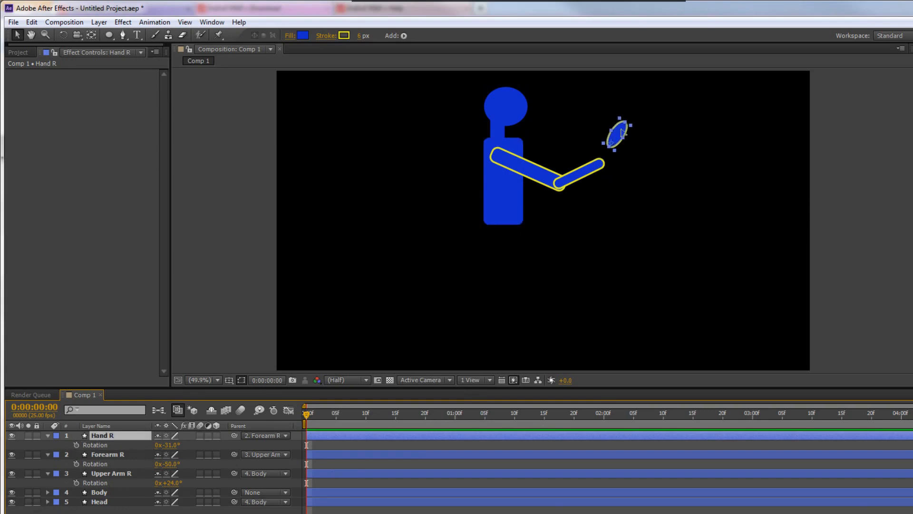
{"action": "left_click_drag", "start_coordinate": [615, 133], "coordinate": [640, 128]}
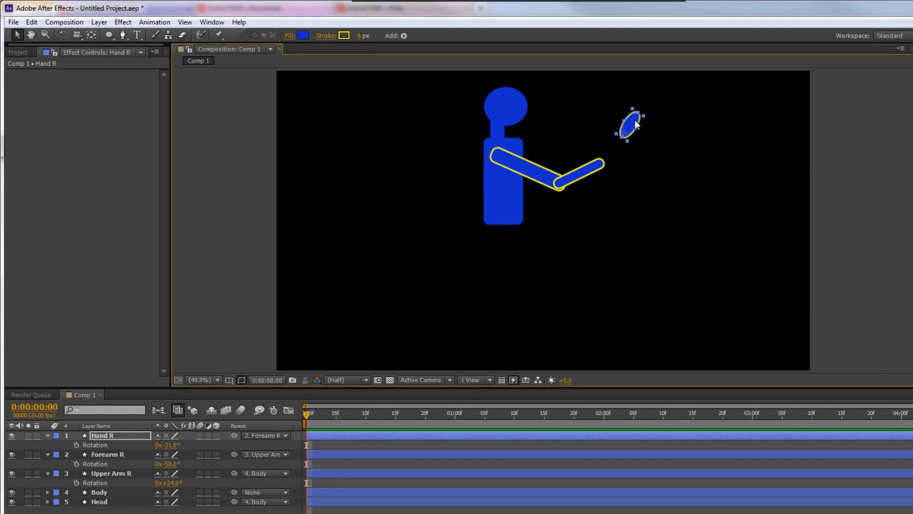
{"action": "left_click_drag", "start_coordinate": [629, 123], "coordinate": [603, 157]}
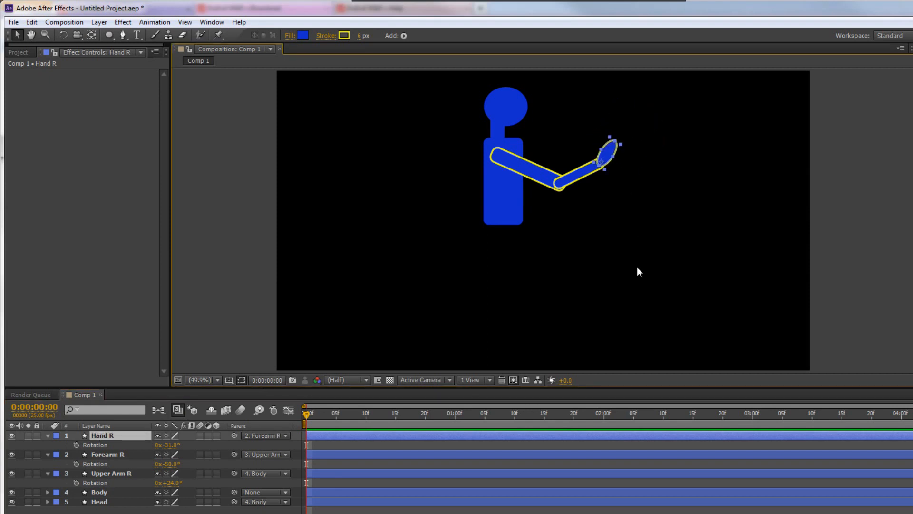
{"action": "mouse_move", "coordinate": [623, 228]}
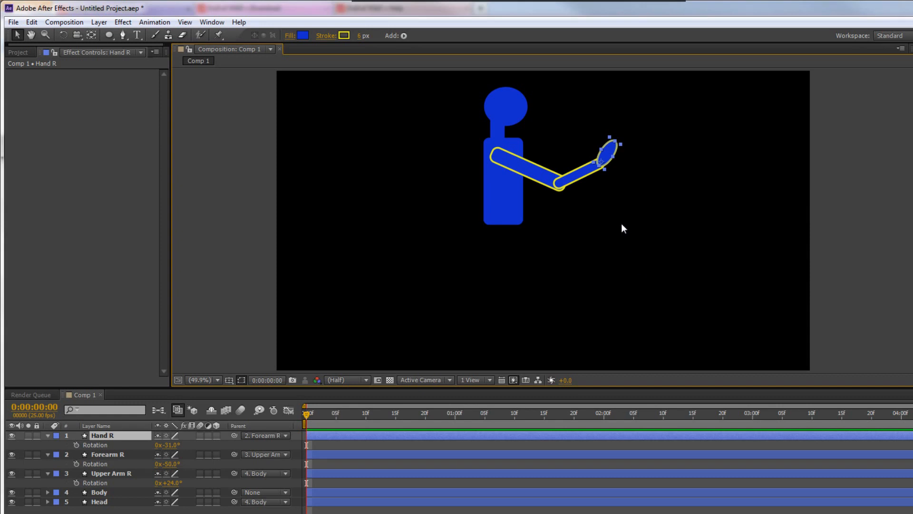
{"action": "mouse_move", "coordinate": [603, 148]}
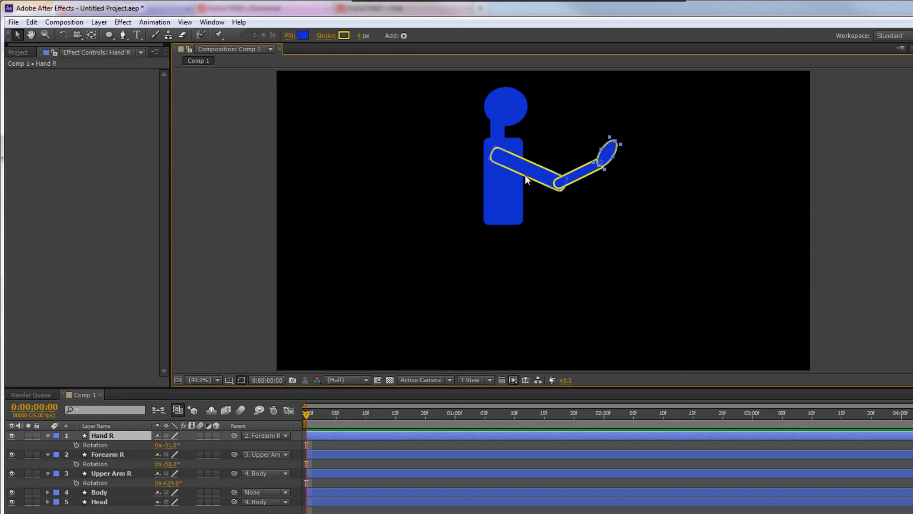
{"action": "mouse_move", "coordinate": [502, 167]}
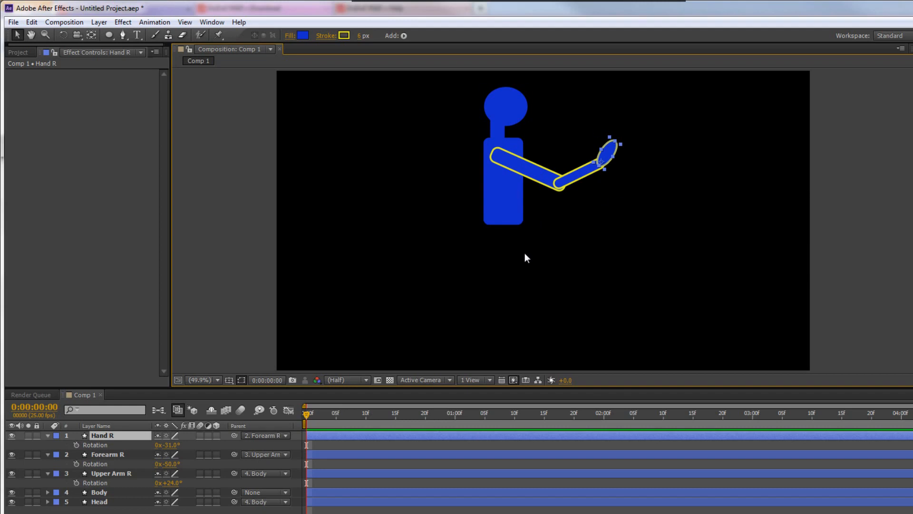
{"action": "mouse_move", "coordinate": [487, 78]}
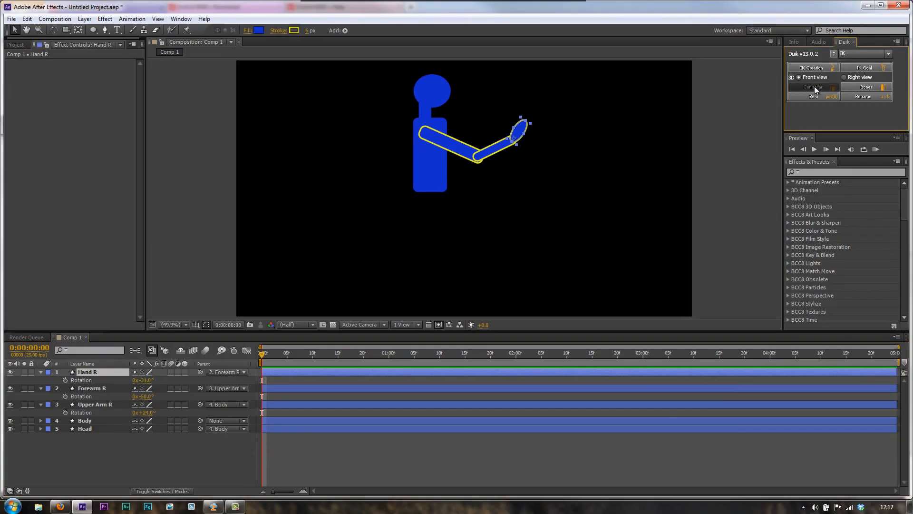
Create the C_Hand R controller in Duik and build the IK chain for the right arm.
{"action": "left_click", "coordinate": [813, 86]}
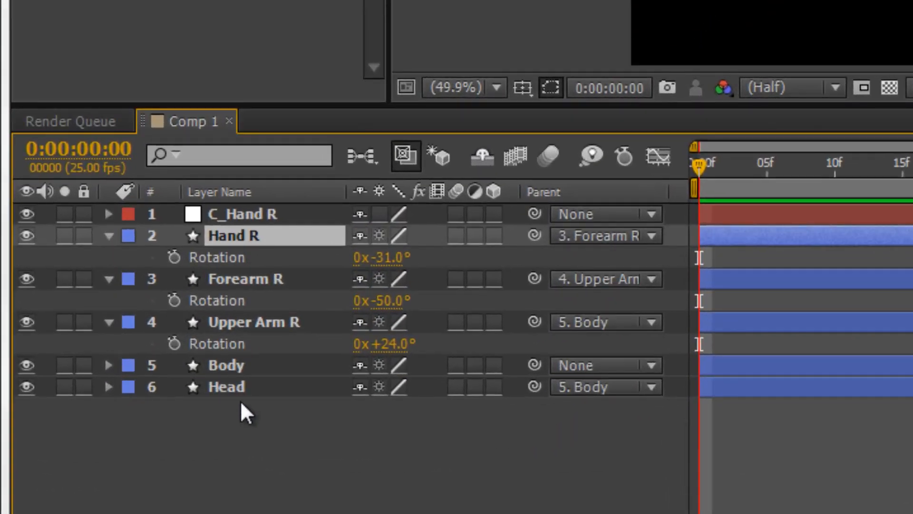
{"action": "left_click", "coordinate": [246, 279]}
{"action": "type", "text": " goal"}
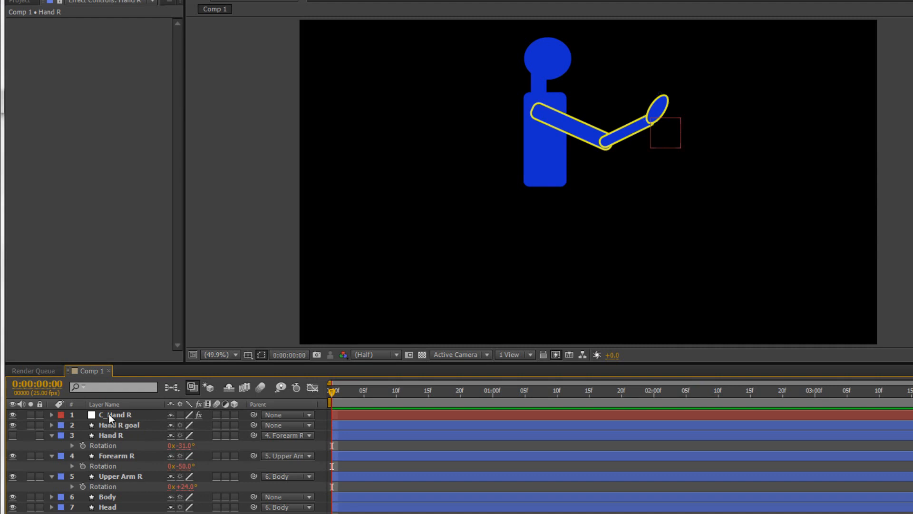
Drag and rotate C_Hand R around the composition to verify the arm follows through IK.
{"action": "left_click", "coordinate": [95, 413]}
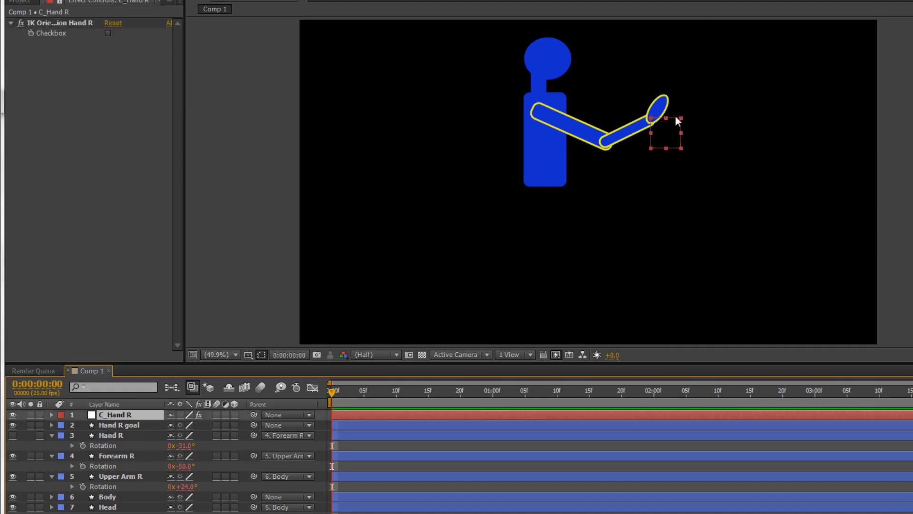
{"action": "mouse_move", "coordinate": [673, 124]}
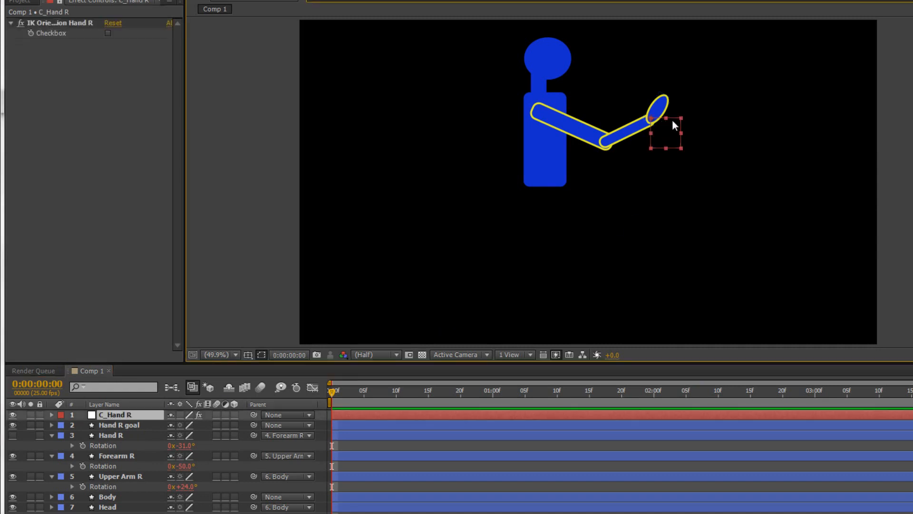
{"action": "left_click_drag", "start_coordinate": [666, 131], "coordinate": [590, 228]}
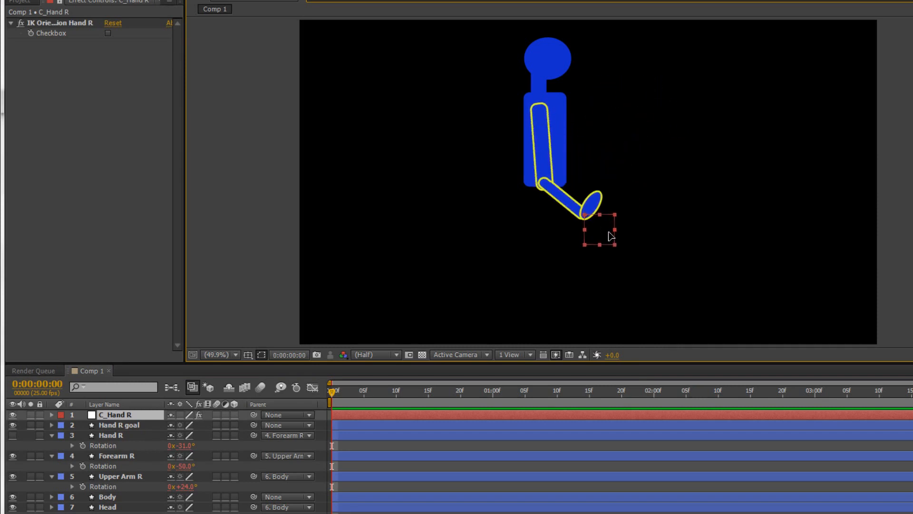
{"action": "left_click_drag", "start_coordinate": [588, 236], "coordinate": [570, 135]}
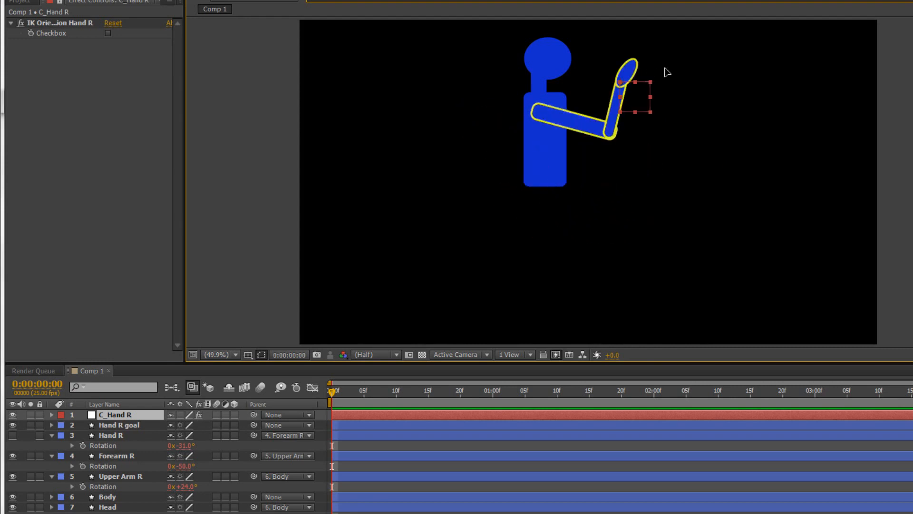
{"action": "left_click_drag", "start_coordinate": [637, 96], "coordinate": [658, 122]}
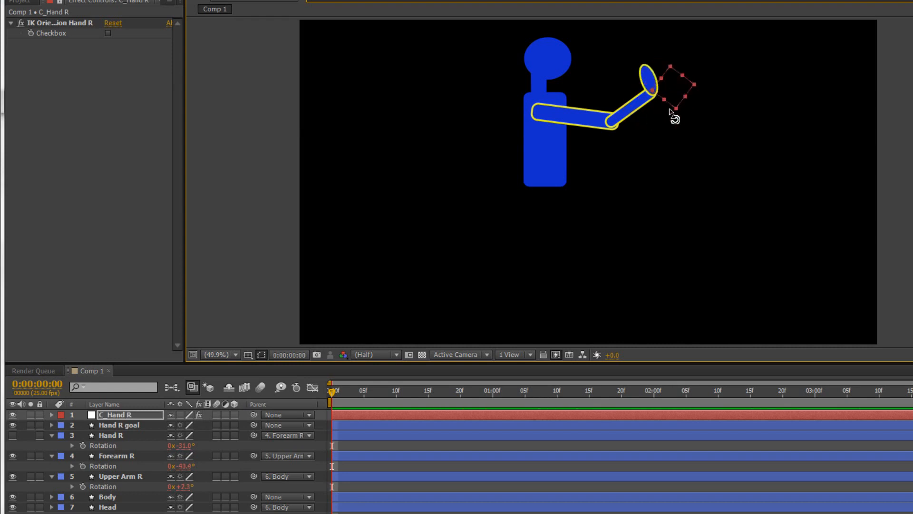
{"action": "left_click_drag", "start_coordinate": [675, 116], "coordinate": [669, 96]}
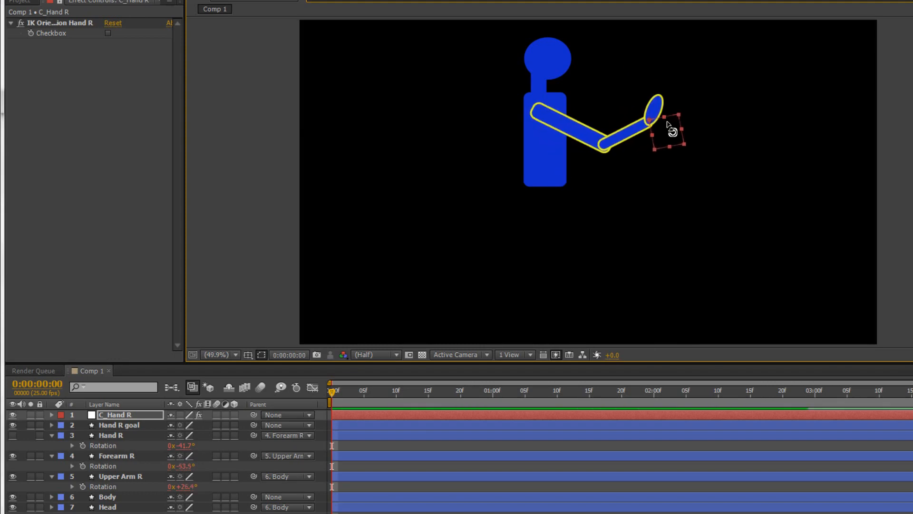
{"action": "left_click_drag", "start_coordinate": [667, 125], "coordinate": [661, 113]}
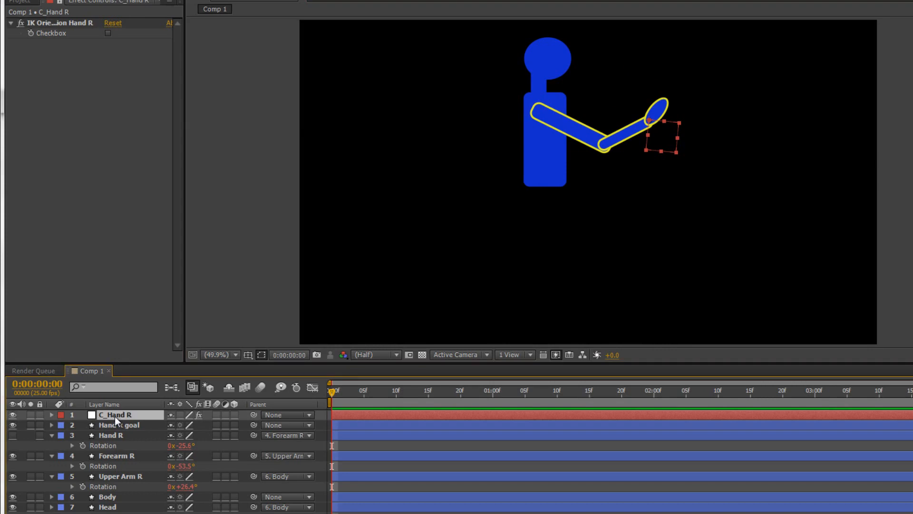
Keyframe C_Hand R's position and rotation, then move it down beside the body later in time.
{"action": "left_click", "coordinate": [63, 414]}
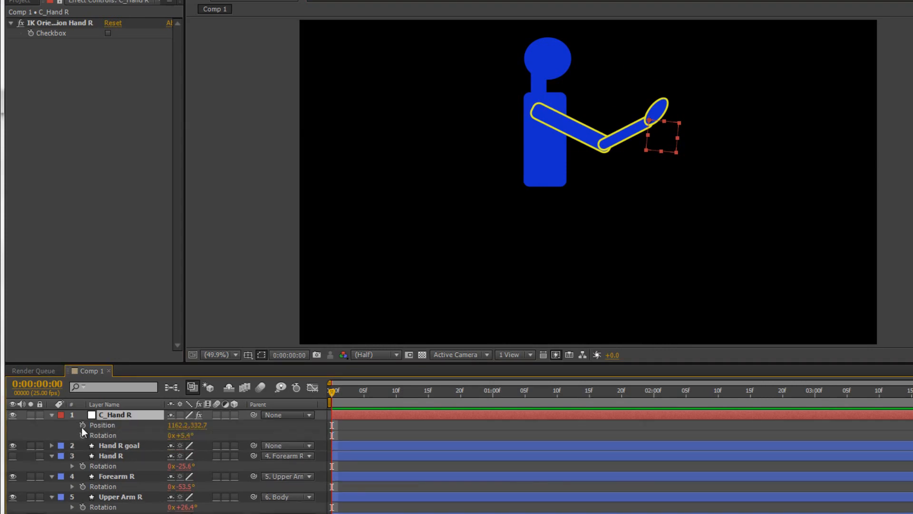
{"action": "left_click", "coordinate": [82, 425]}
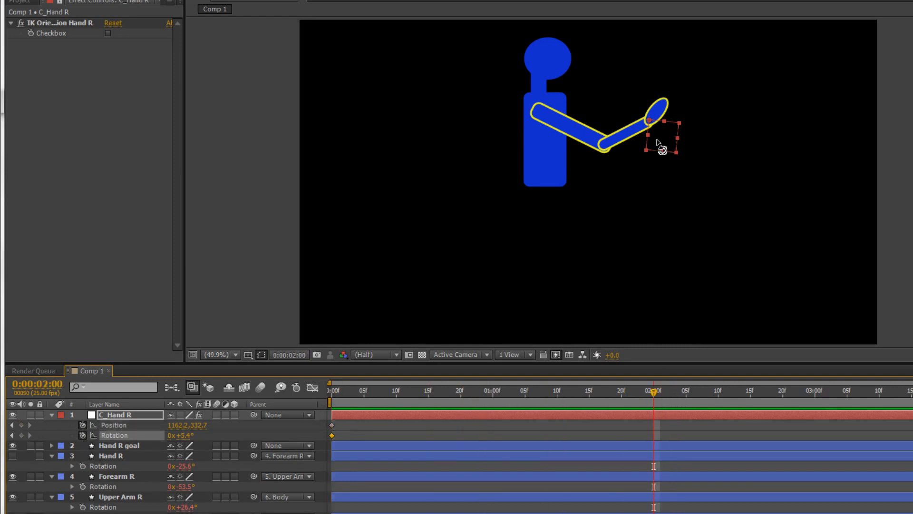
{"action": "left_click_drag", "start_coordinate": [658, 145], "coordinate": [650, 152]}
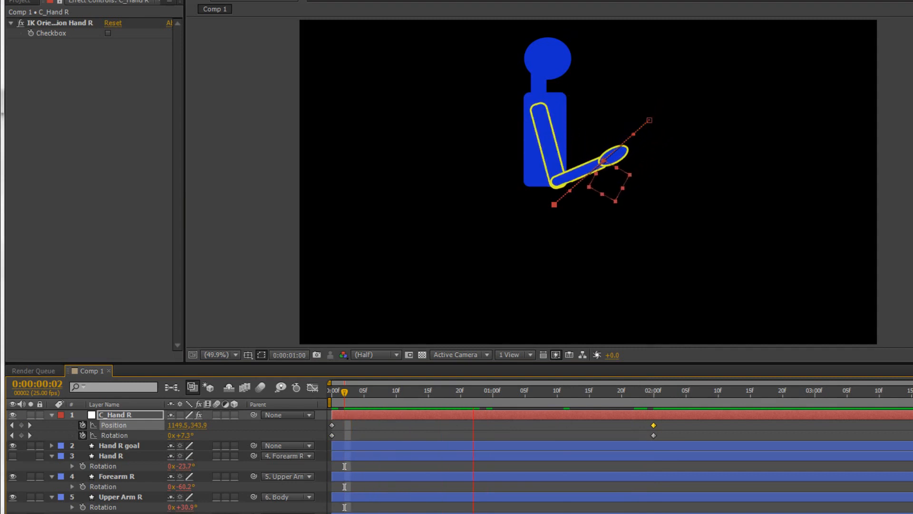
{"action": "left_click_drag", "start_coordinate": [343, 390], "coordinate": [616, 390]}
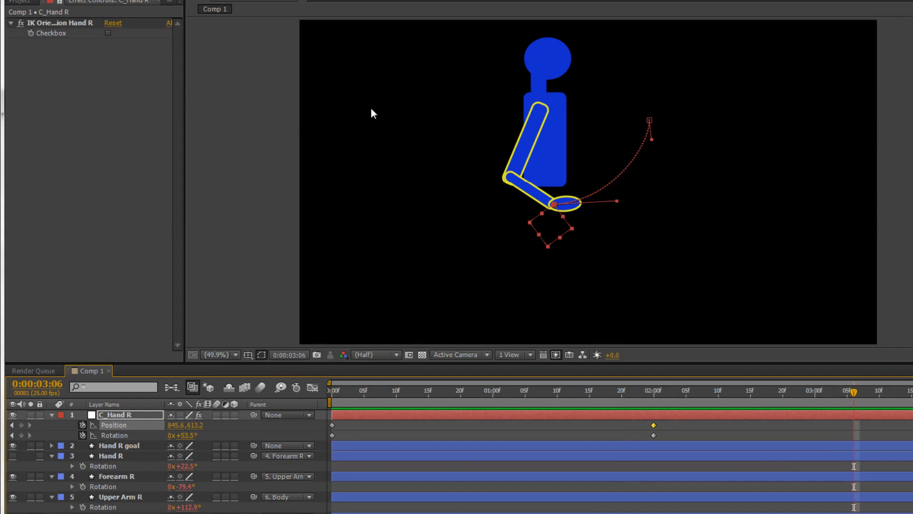
{"action": "mouse_move", "coordinate": [540, 248]}
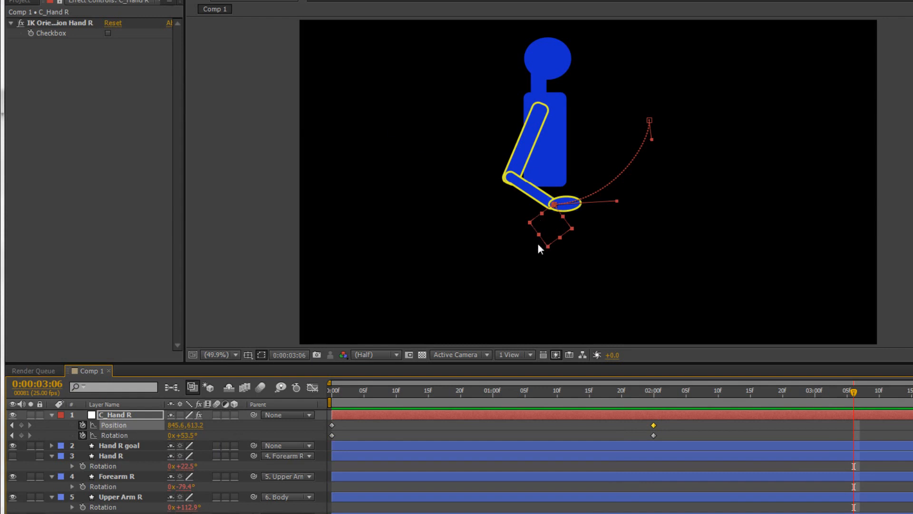